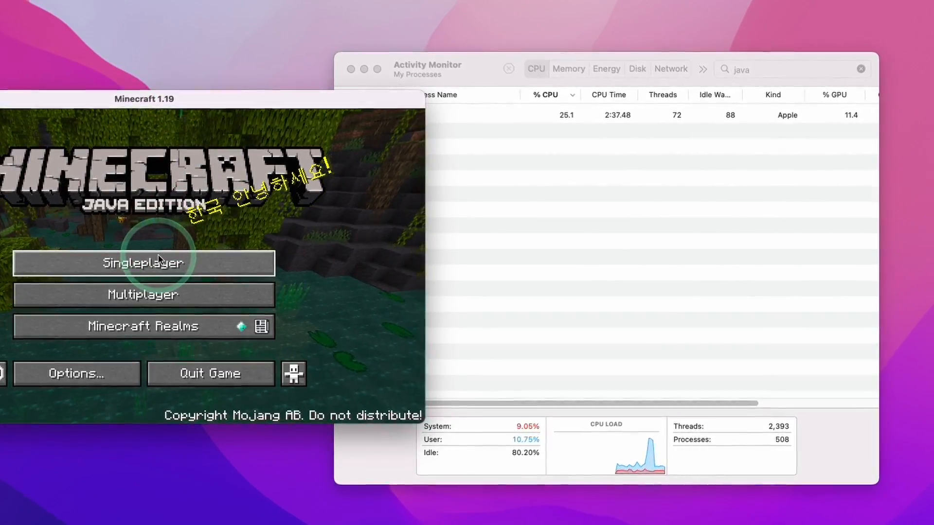
- Load the singleplayer lakeside world to show Sildur's shaders and the FPS counter
left_click(143, 262)
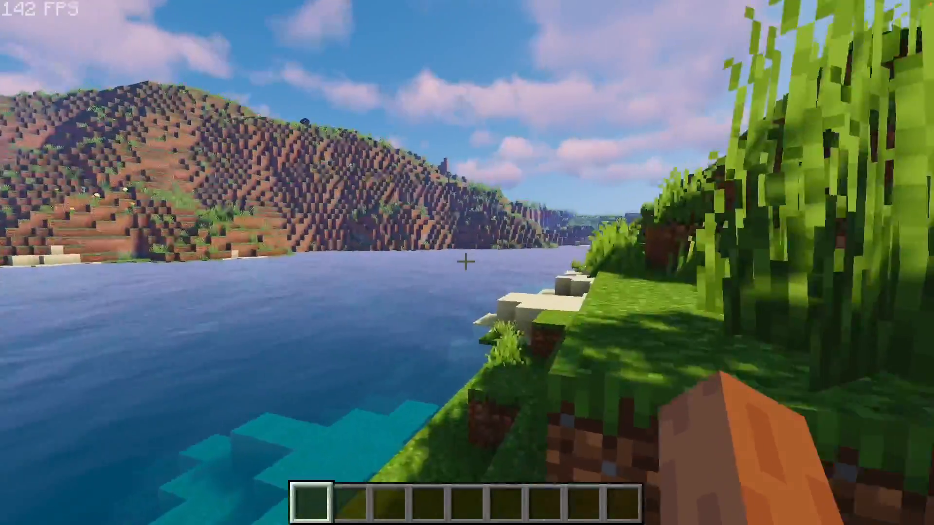
mouse_move(467, 262)
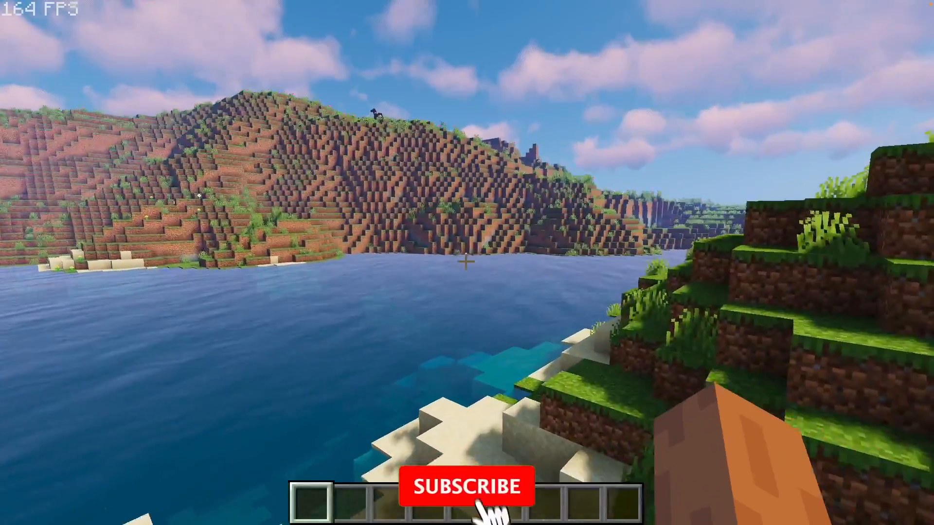
left_click(463, 486)
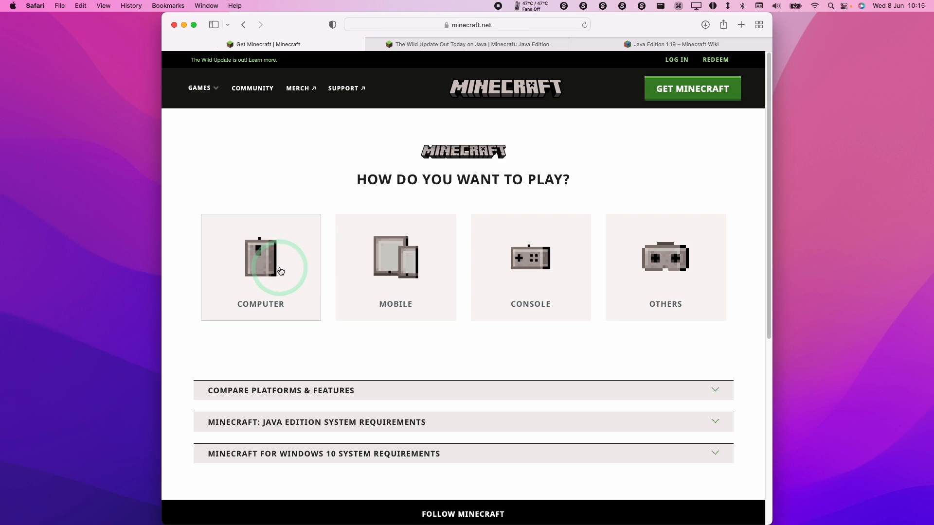
- Log in on minecraft.net, then choose Computer and download the macOS launcher
left_click(260, 267)
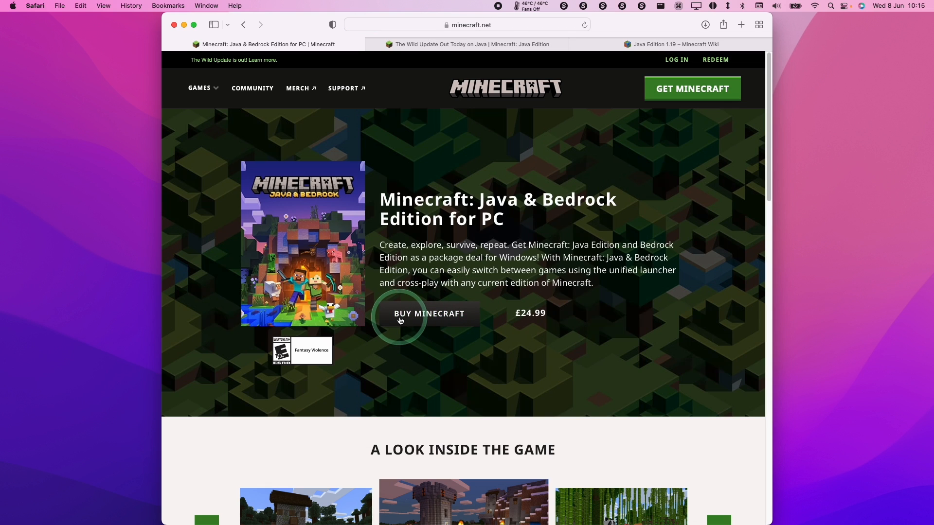
mouse_move(626, 154)
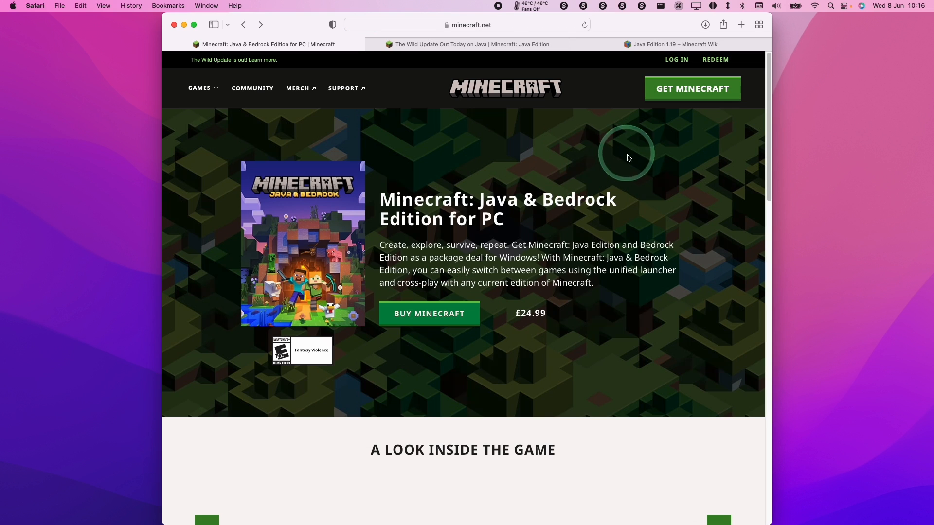
mouse_move(675, 59)
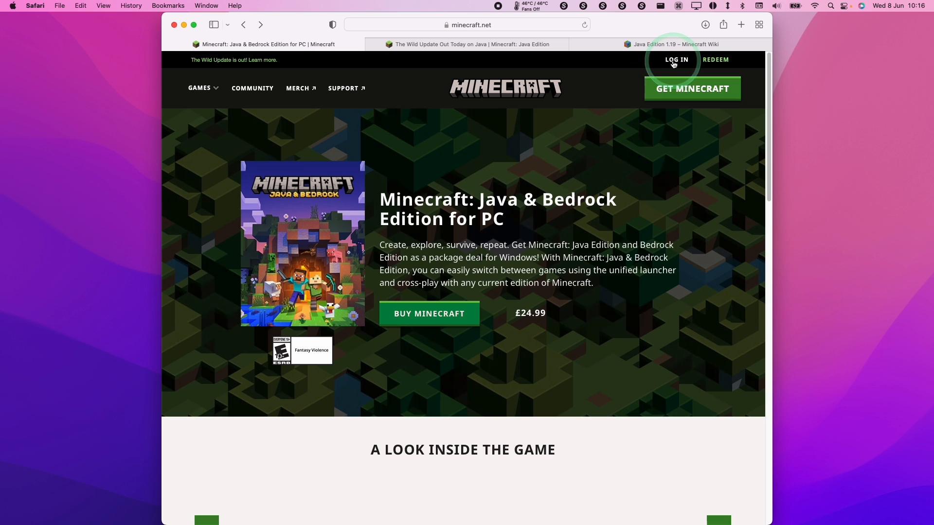
left_click(676, 60)
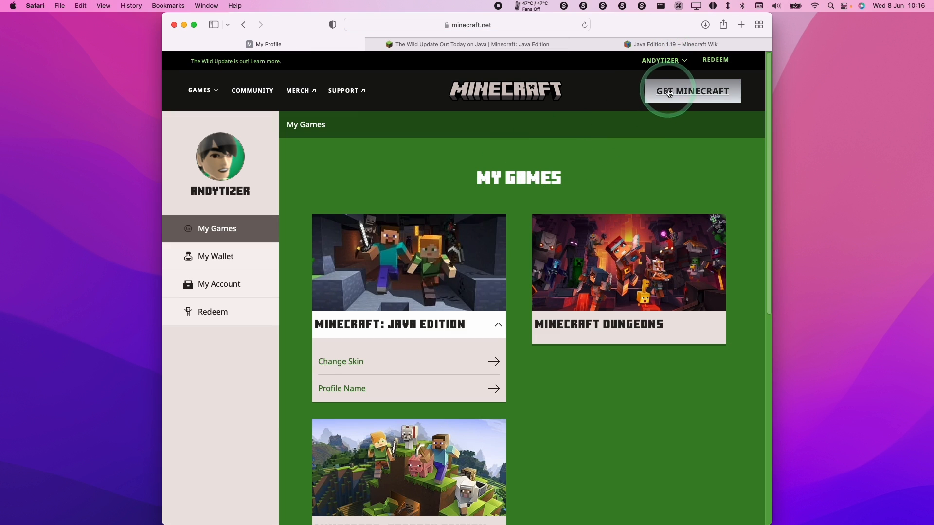
left_click(691, 91)
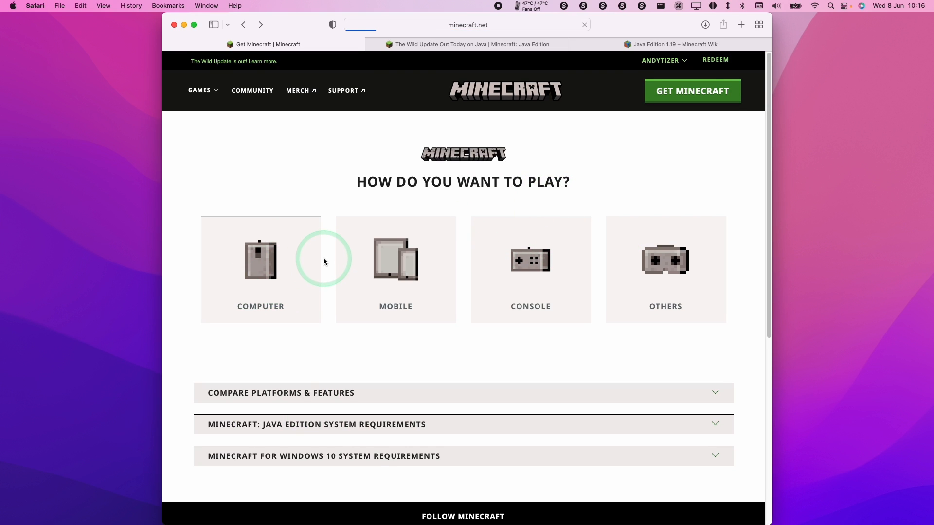
left_click(260, 270)
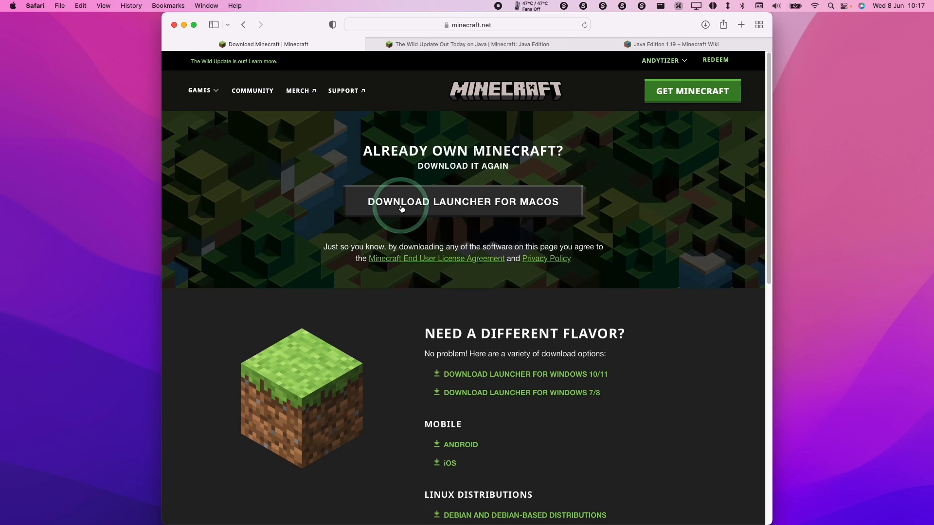
left_click(462, 201)
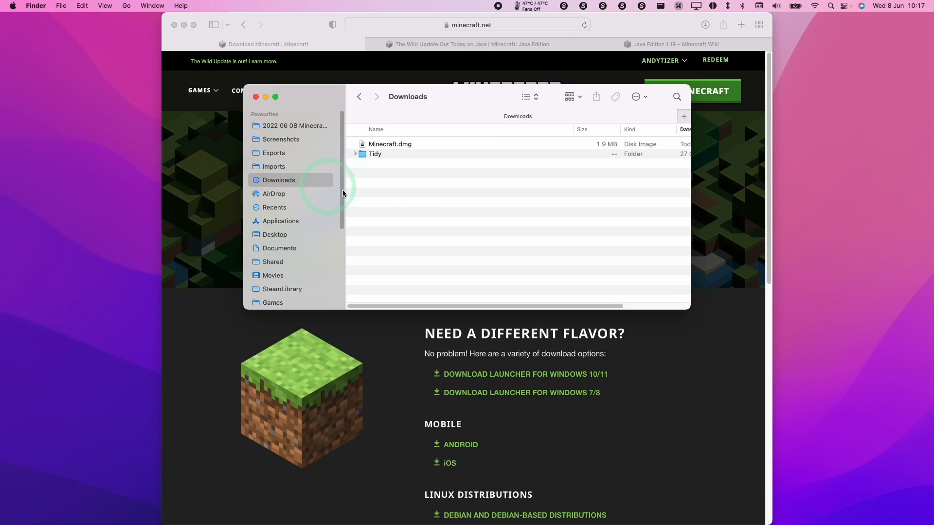
- Mount Minecraft.dmg, launch Minecraft from Applications and allow it to open
left_click(389, 143)
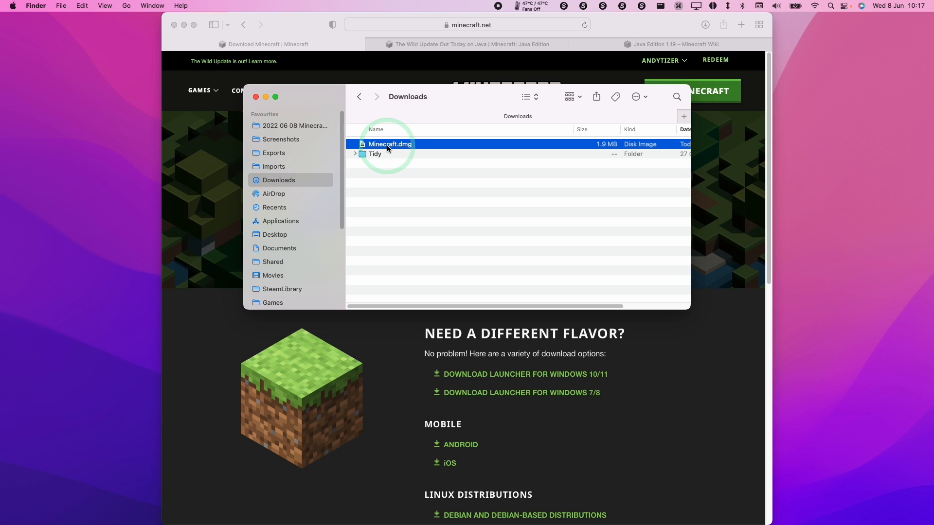
double_click(389, 143)
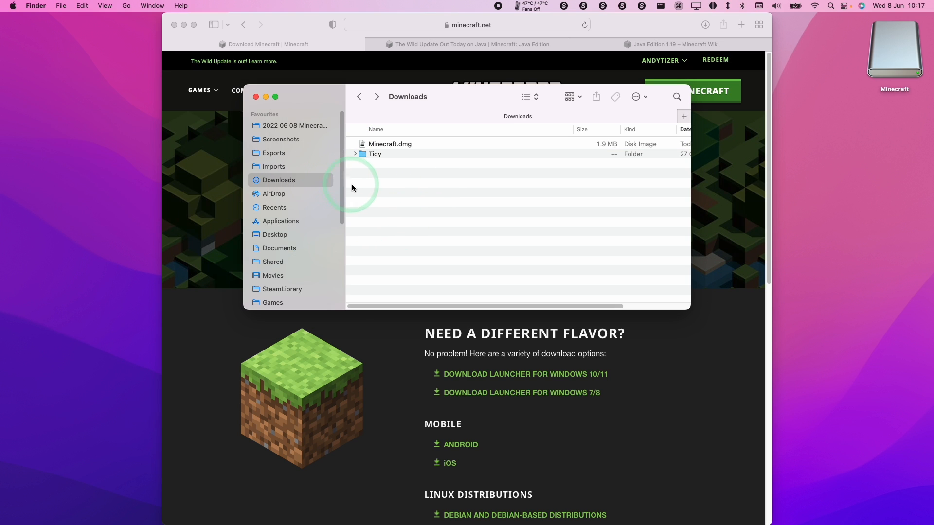
left_click(279, 221)
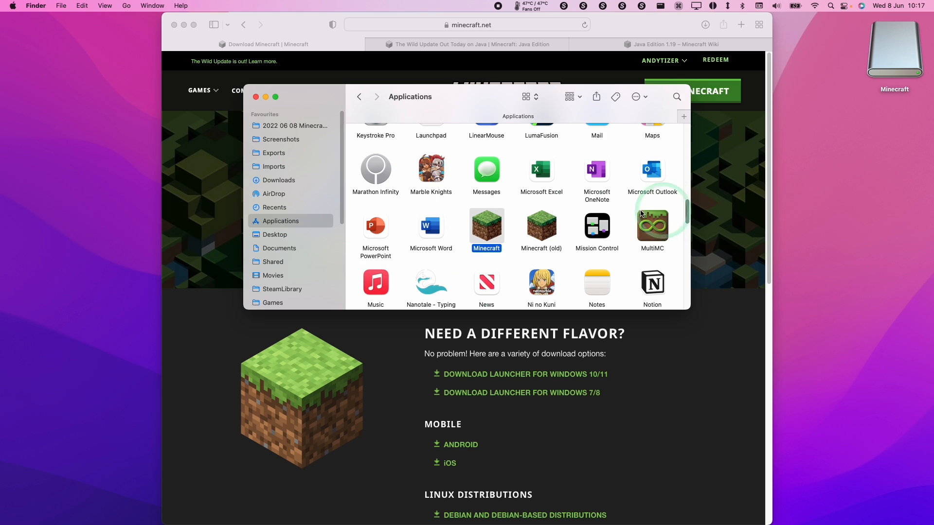
double_click(486, 229)
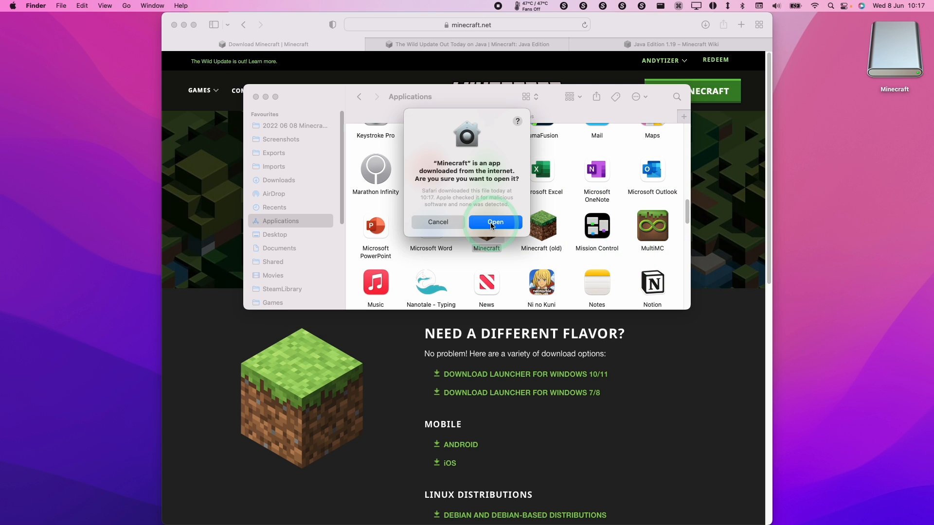
left_click(494, 222)
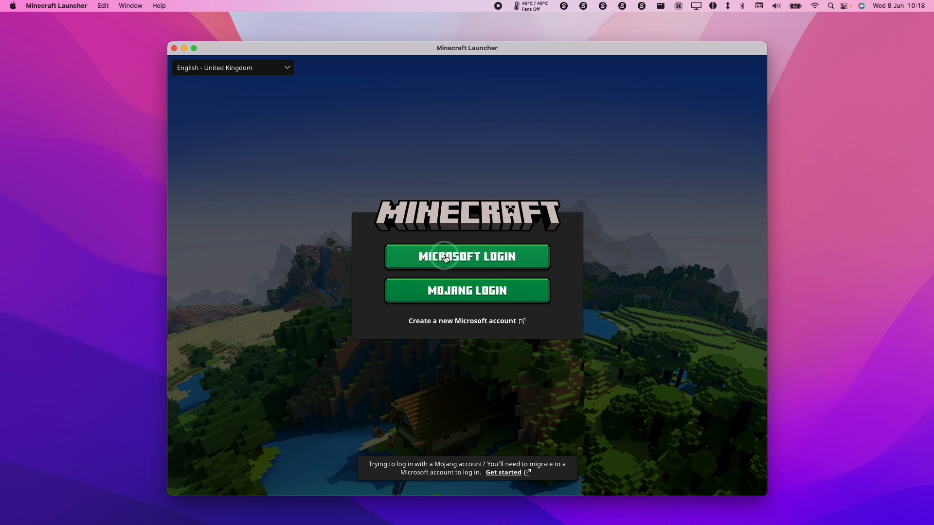
- Sign in via Microsoft Login and play Latest release 1.19
left_click(467, 257)
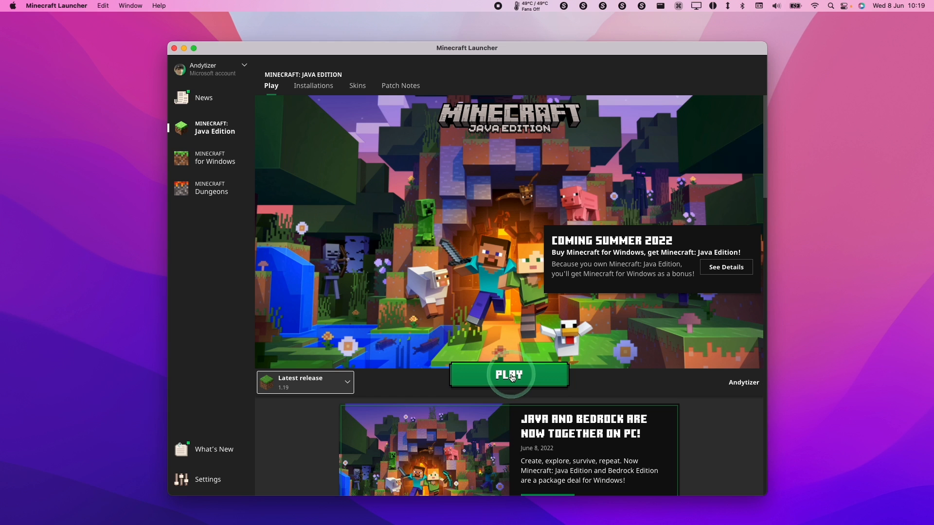
left_click(508, 375)
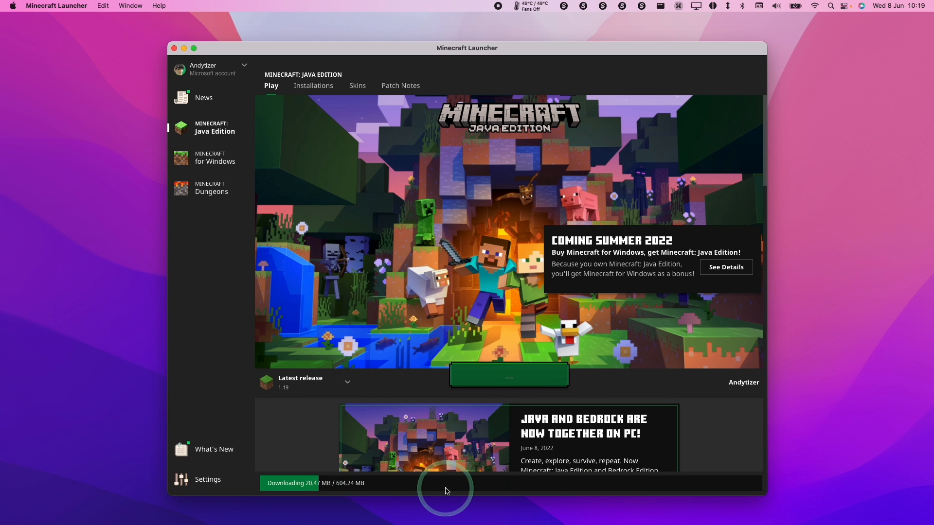
left_click(508, 374)
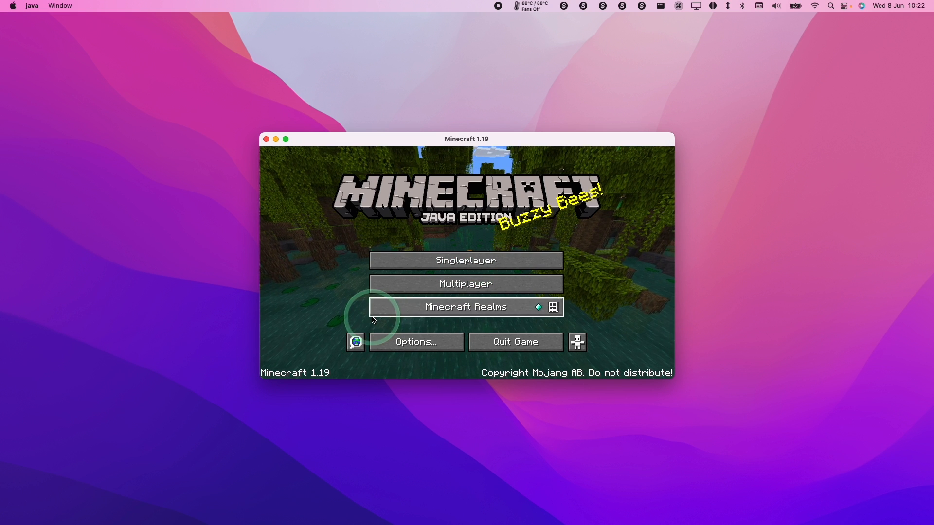
- Create a Creative singleplayer world in Java Edition 1.19 and load into it
left_click(594, 507)
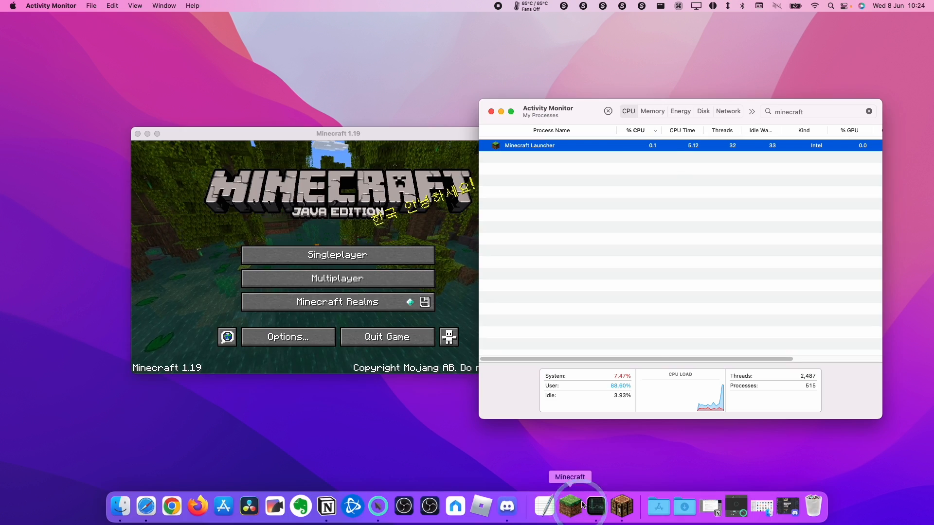
left_click(576, 507)
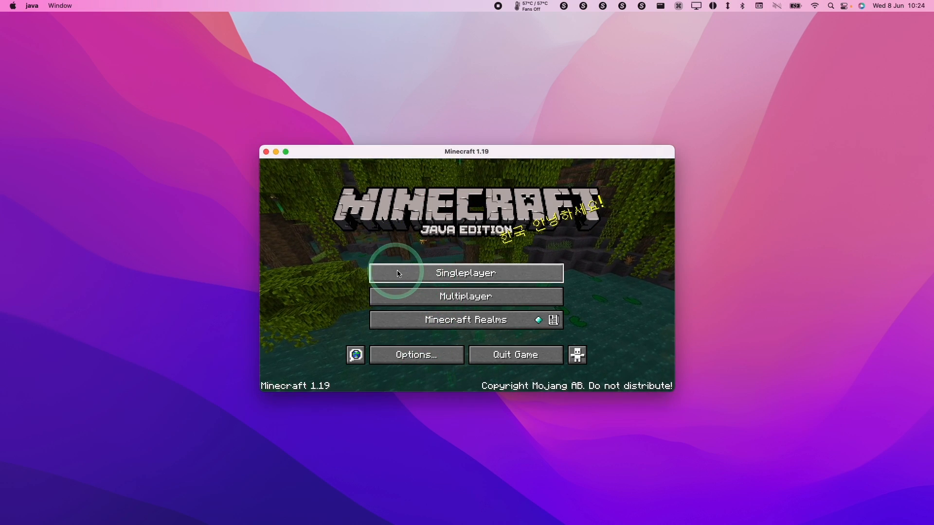
left_click(465, 273)
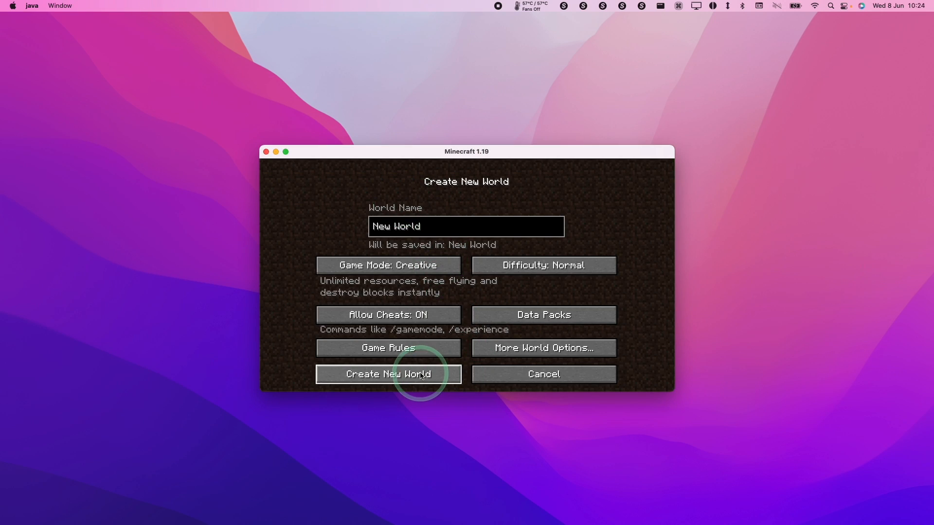
left_click(387, 374)
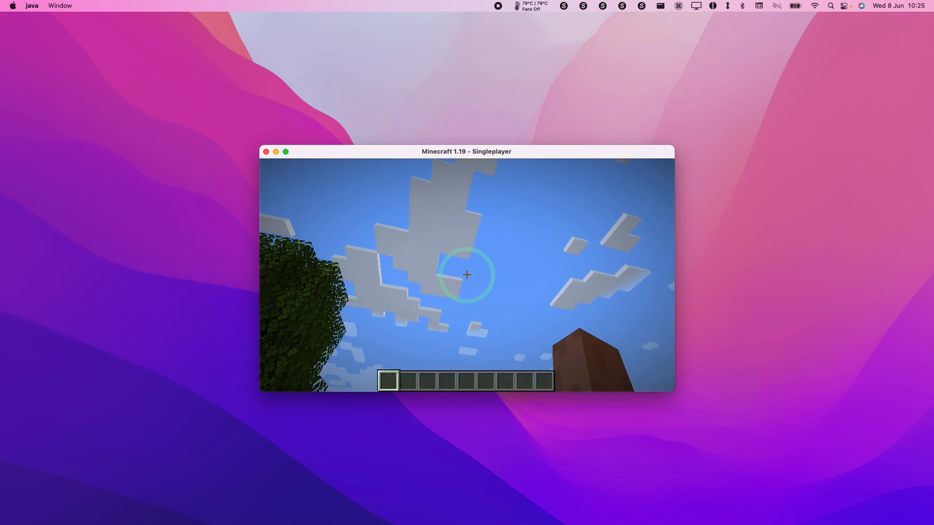
key("Escape")
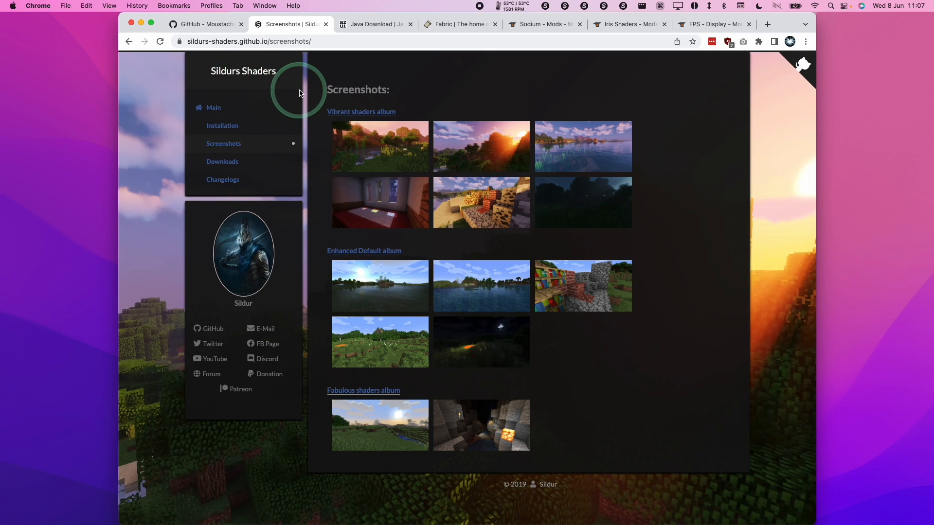
mouse_move(467, 165)
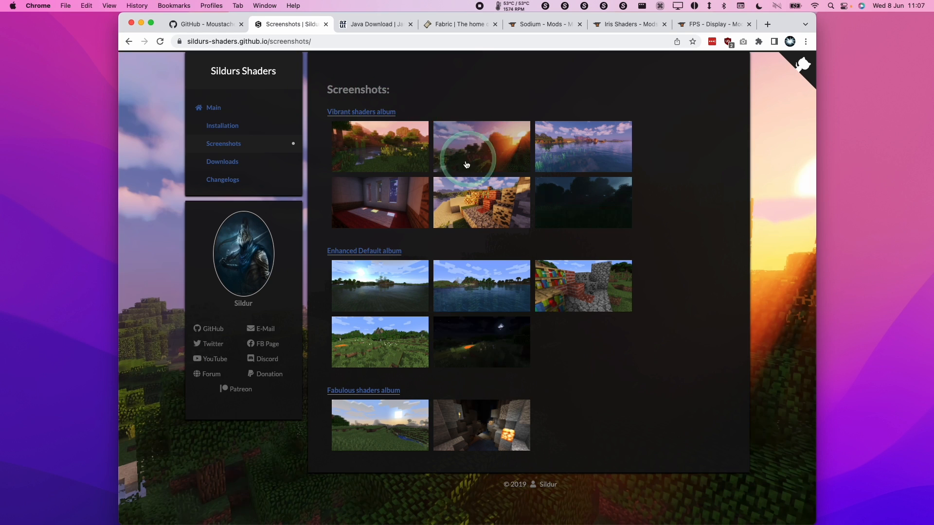
mouse_move(504, 152)
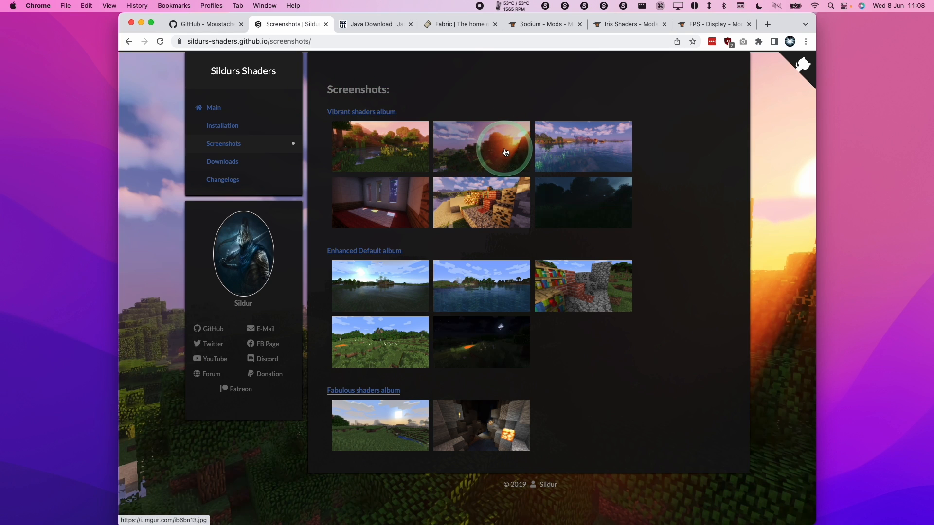
- Download the universal Fabric installer .jar from the Fabric downloads page
left_click(481, 147)
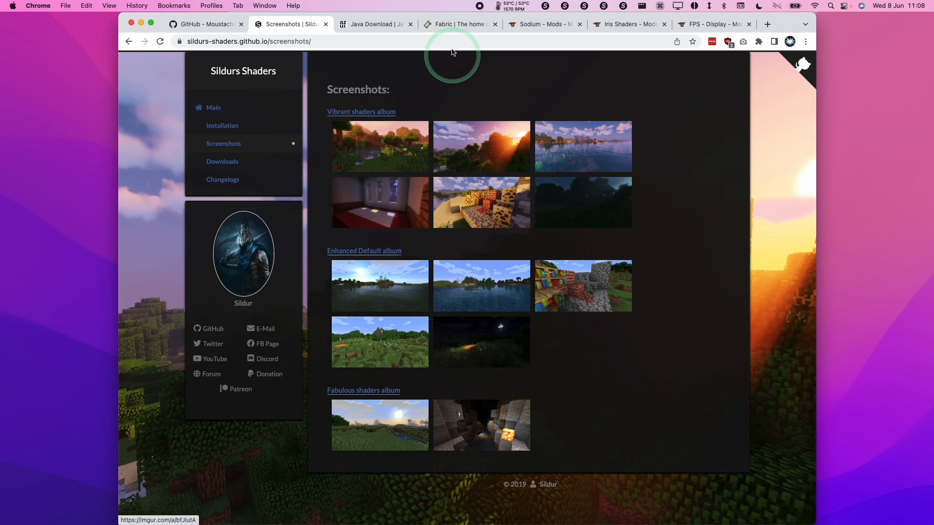
left_click(456, 24)
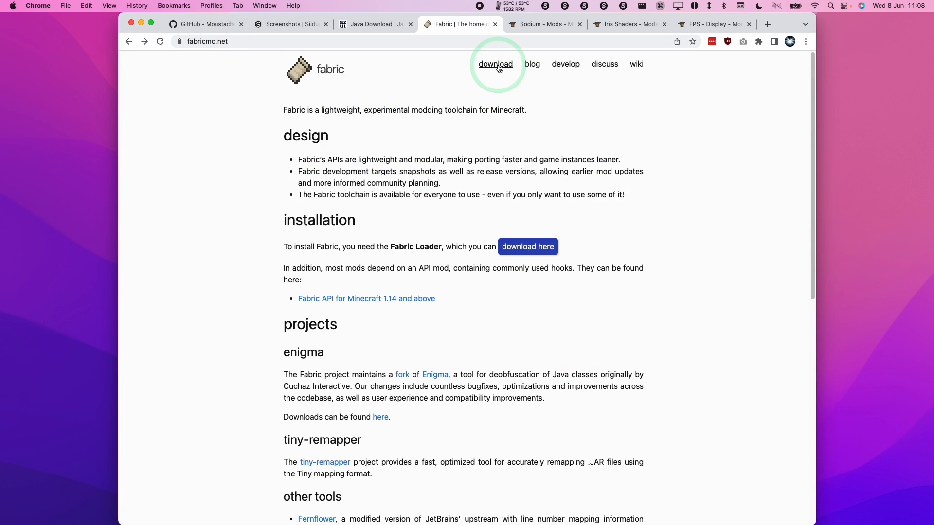
left_click(495, 64)
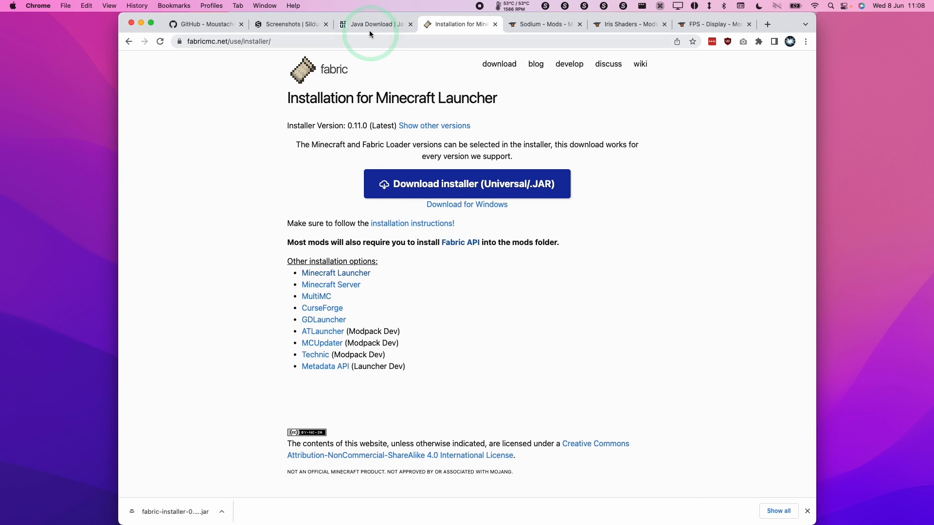
left_click(374, 24)
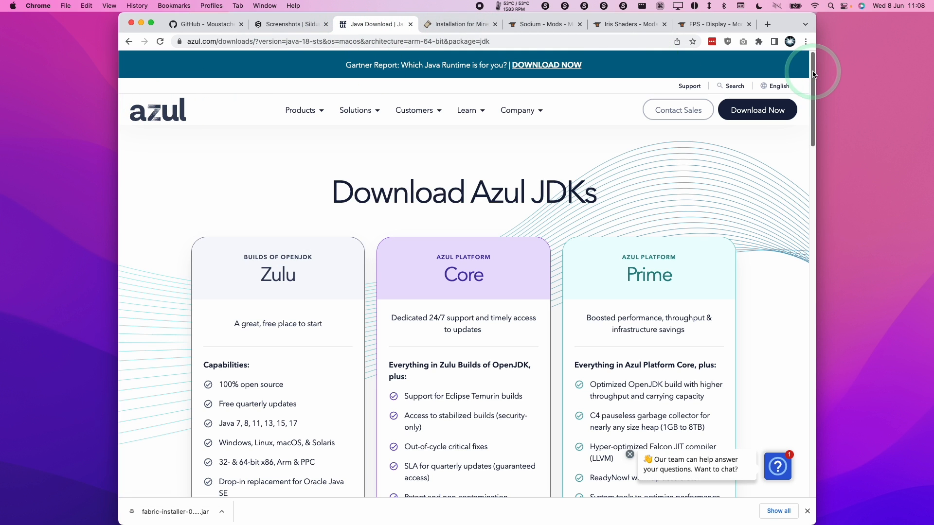
- Download the Azul Zulu JDK 18 .dmg for macOS ARM 64-bit
scroll("down", 3)
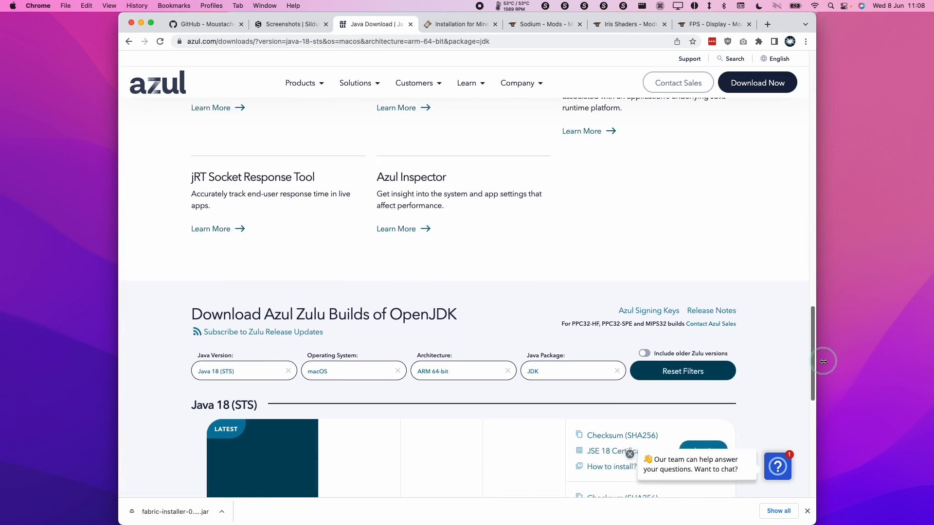
scroll("down", 3)
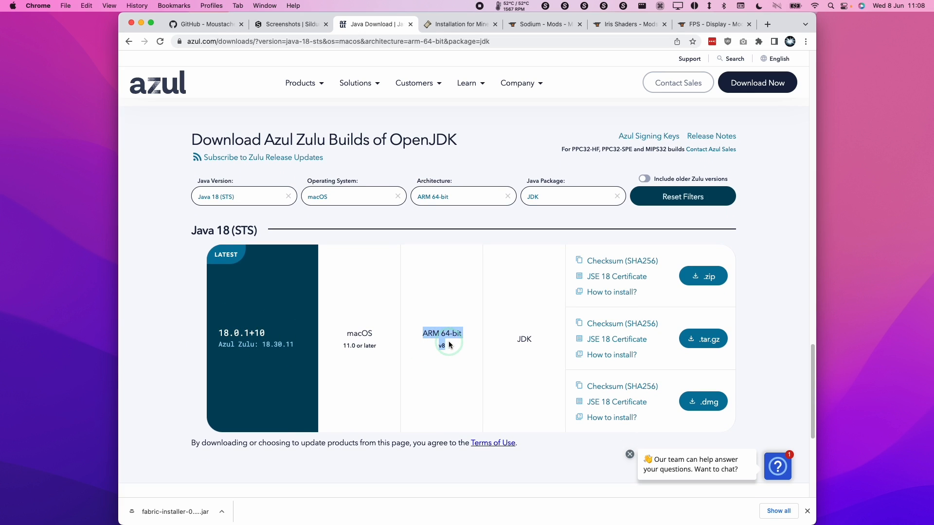
mouse_move(374, 340)
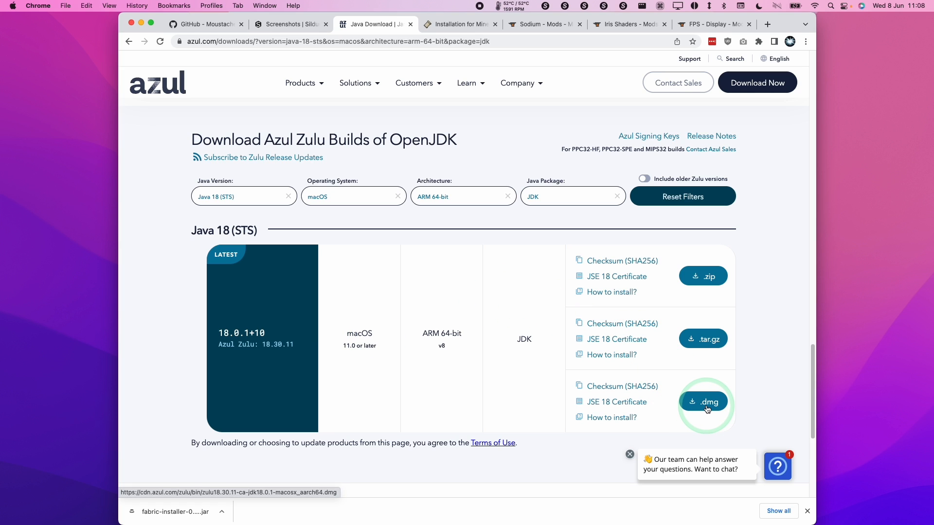
left_click(703, 401)
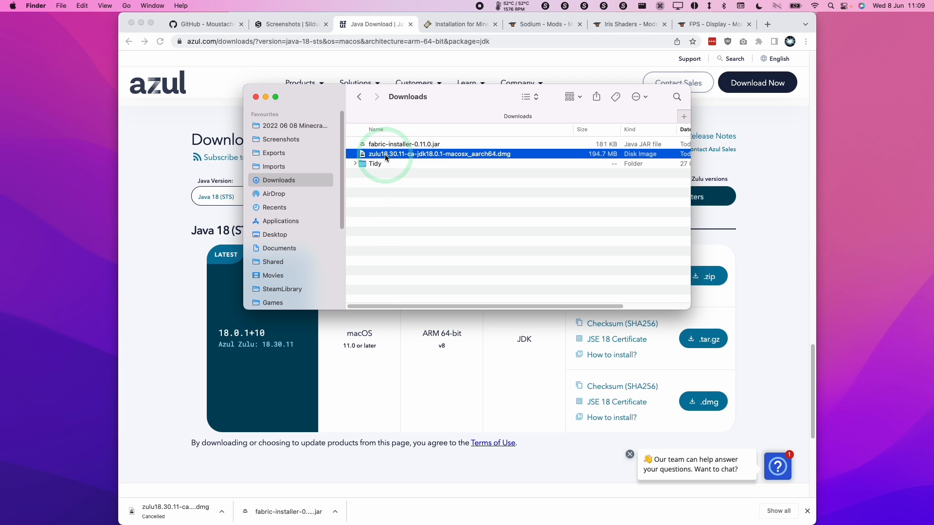
- Install Azul Zulu JDK 18 from its disk image
double_click(440, 154)
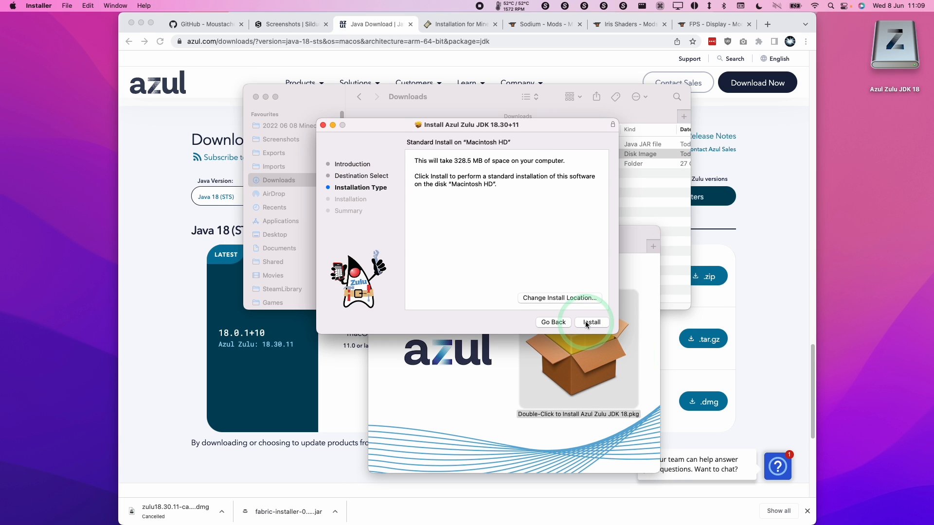
left_click(591, 322)
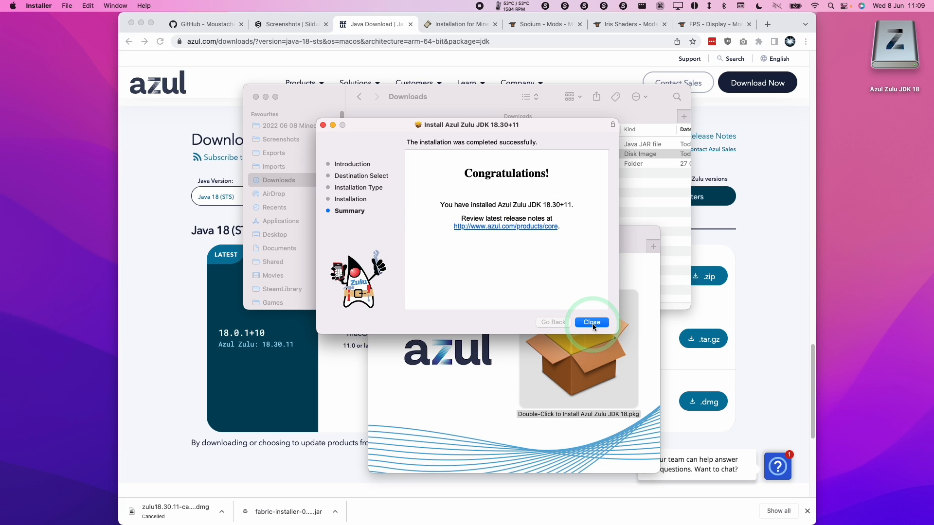
left_click(591, 322)
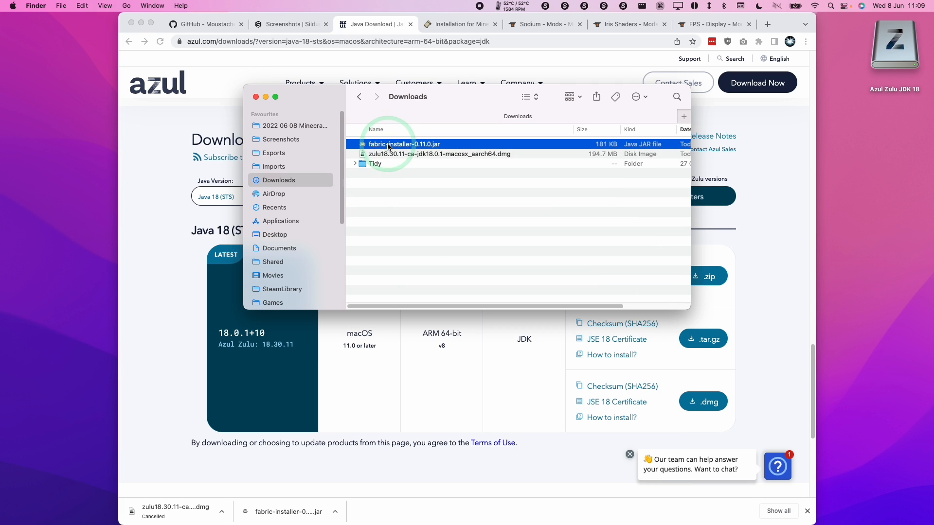
- Run fabric-installer-0.11.0.jar and install Fabric for Minecraft 1.19
left_click(496, 178)
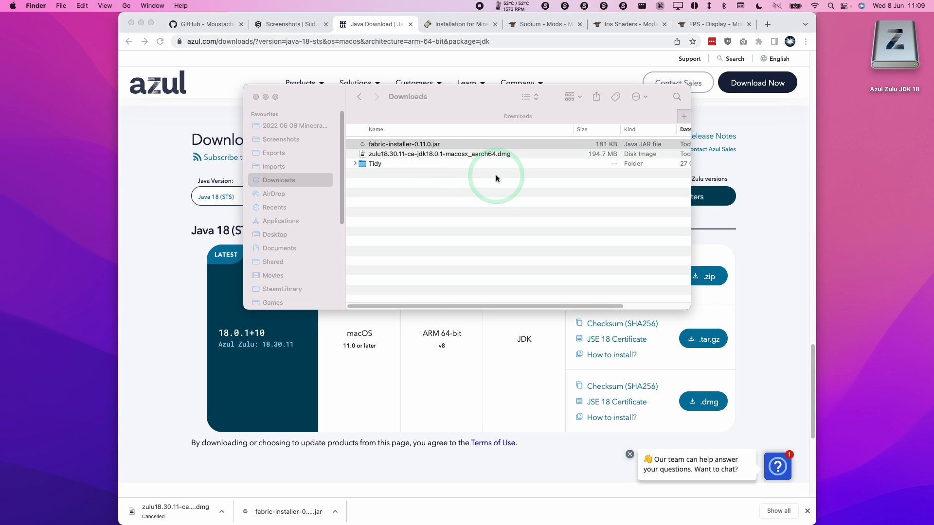
double_click(403, 144)
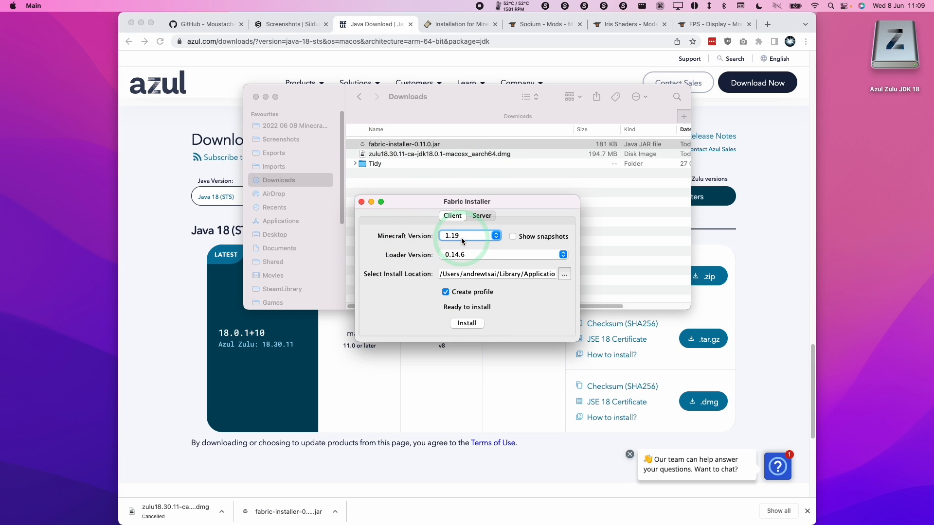
left_click(467, 324)
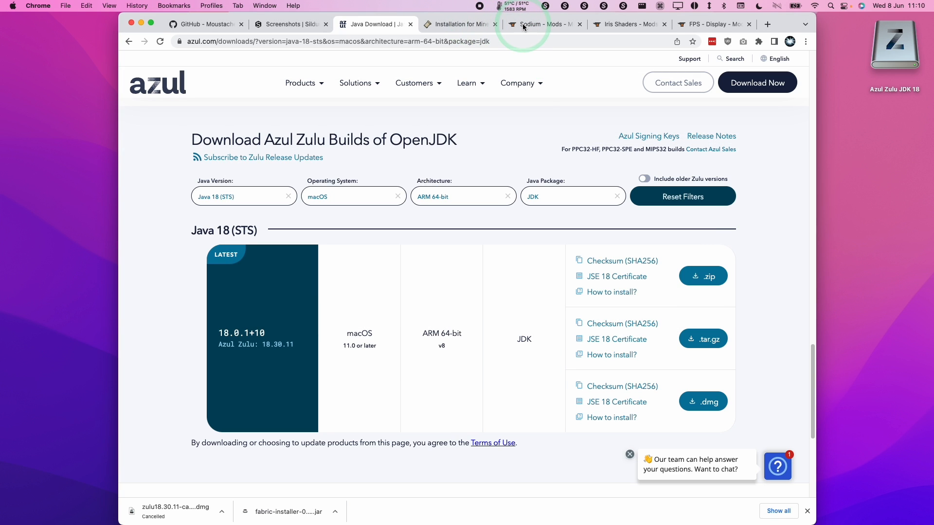
- Grab the Sodium, Iris Shaders and FPS Display JARs from their CurseForge tabs
left_click(542, 23)
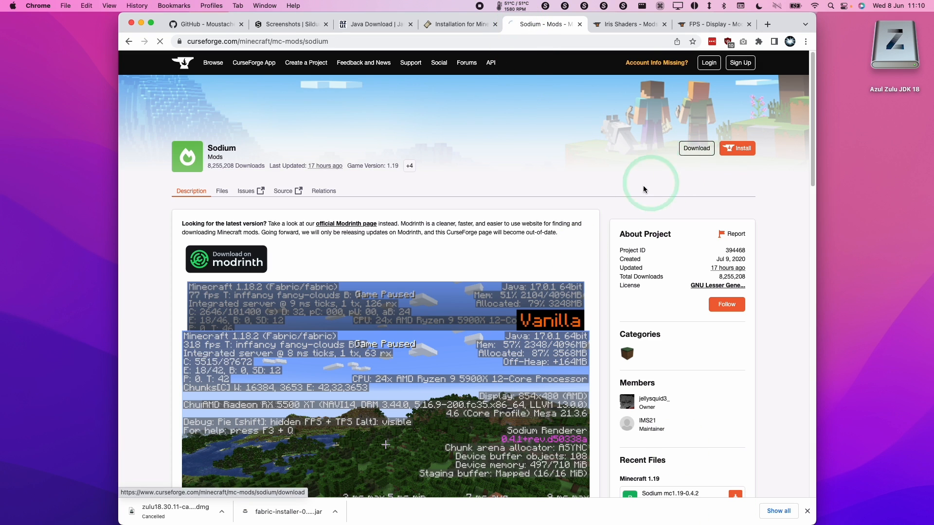
left_click(625, 24)
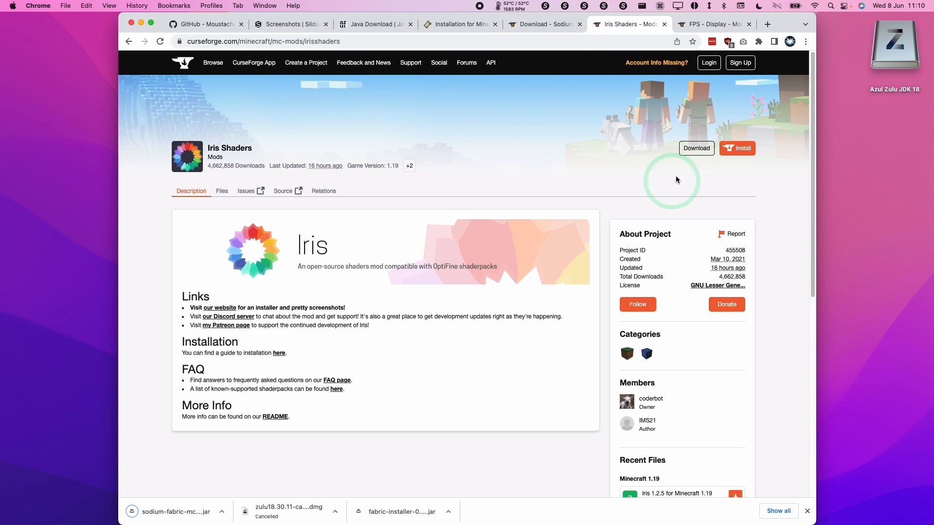
mouse_move(695, 148)
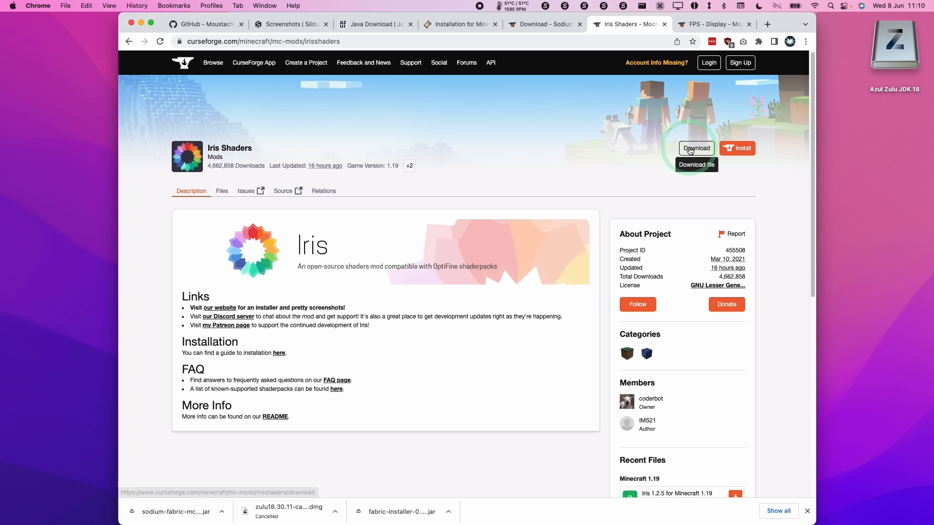
left_click(696, 148)
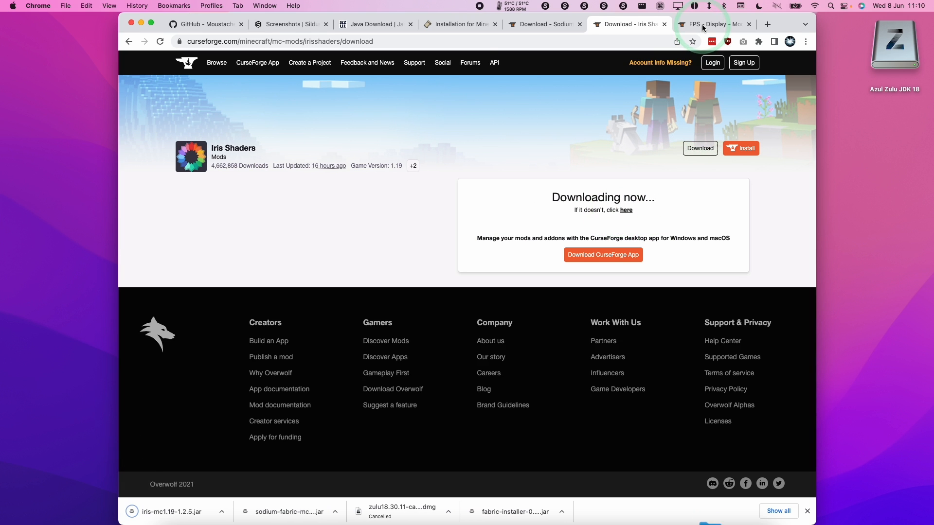
left_click(711, 24)
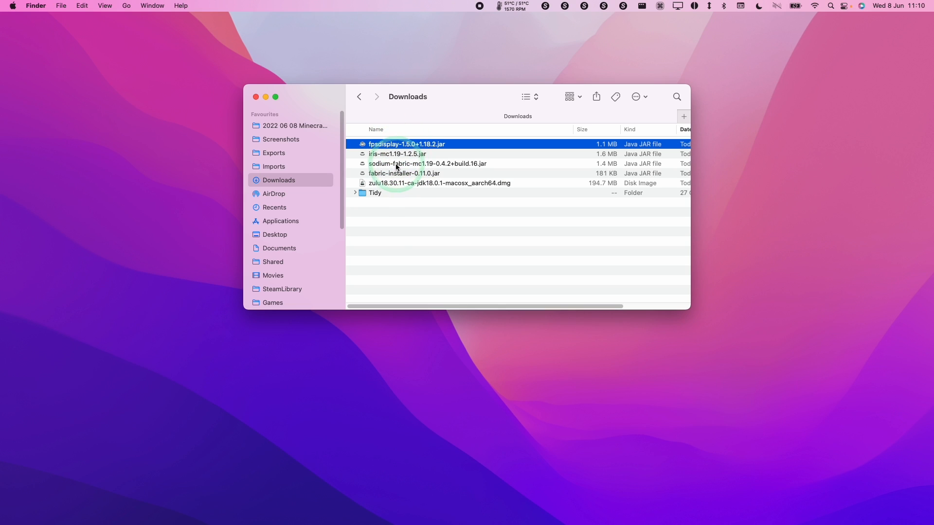
- Copy the three mod JARs and go to Library > Application Support > minecraft
left_click(428, 163)
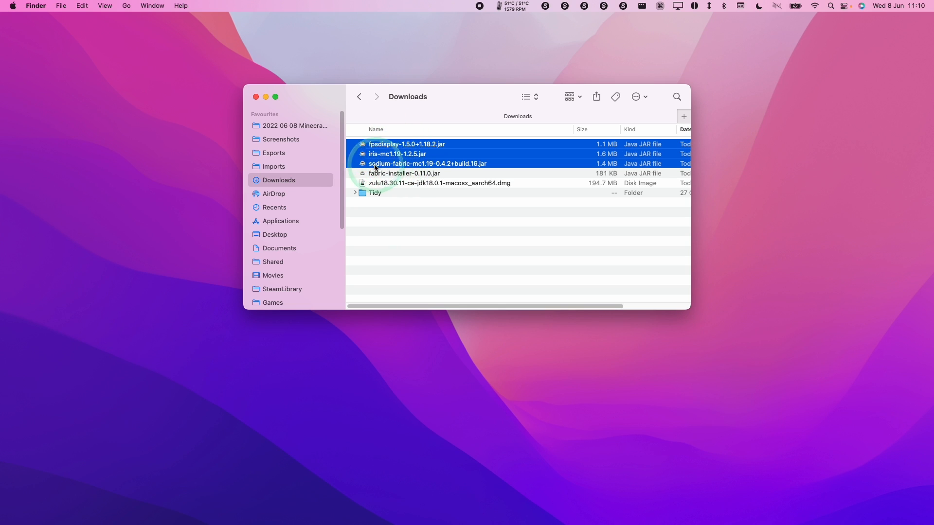
right_click(398, 164)
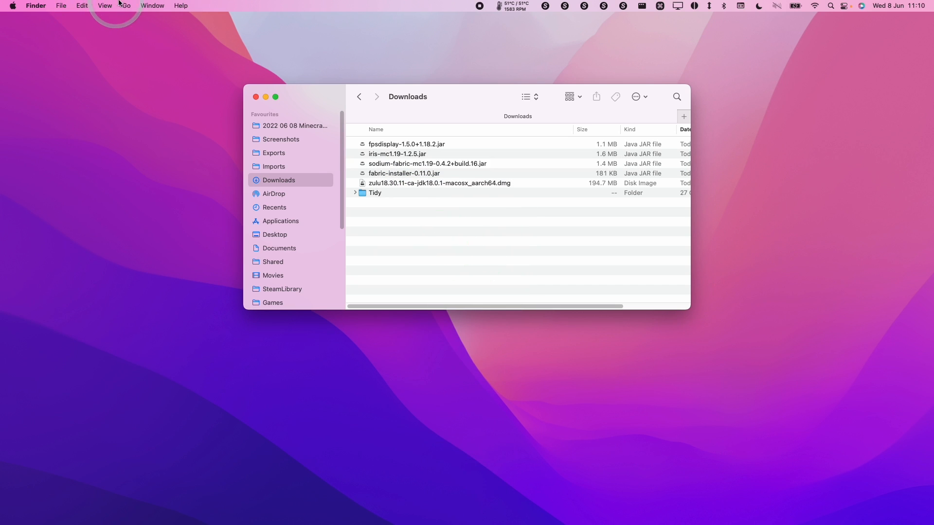
left_click(125, 6)
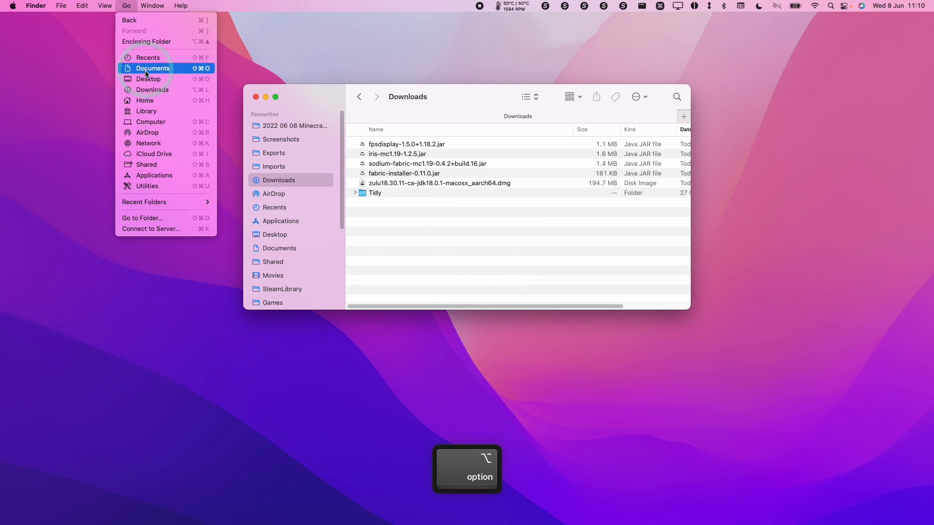
mouse_move(146, 111)
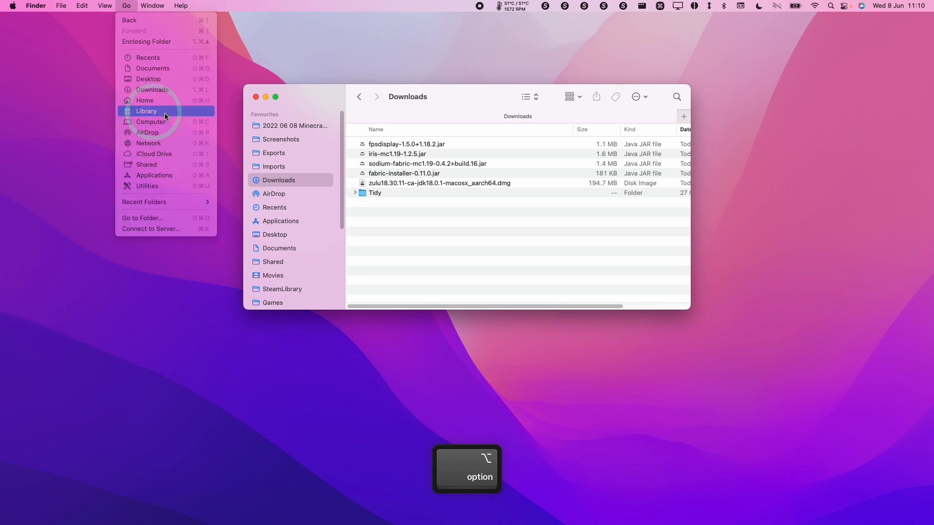
left_click(146, 111)
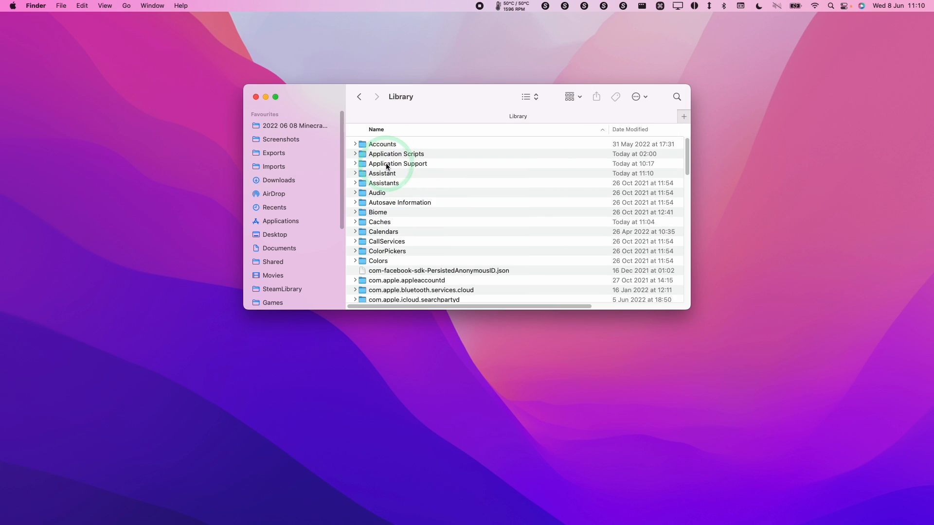
double_click(398, 164)
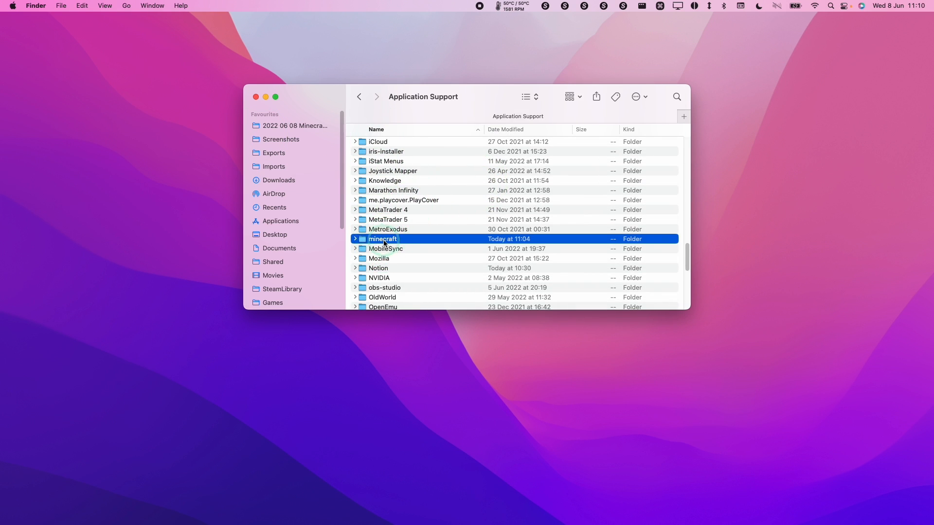
double_click(383, 239)
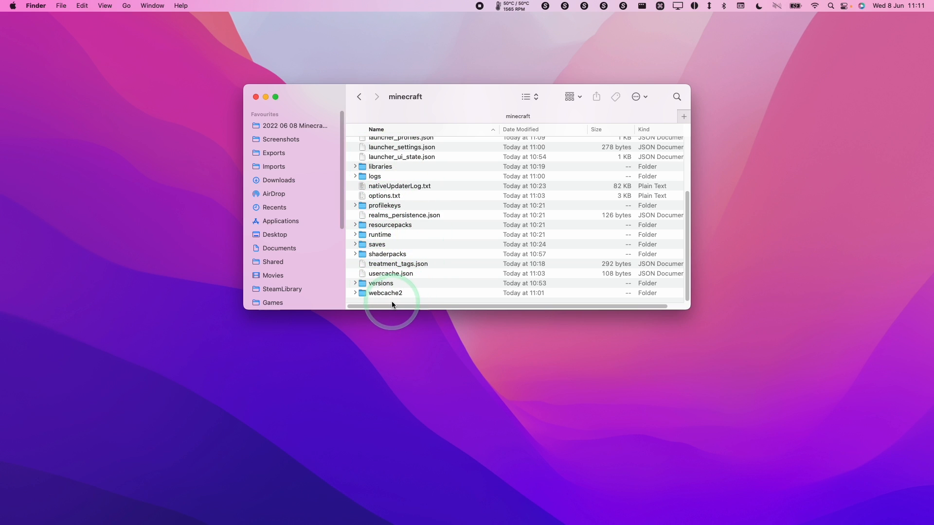
- Create a 'mods' folder and paste the three mod JARs into it
right_click(392, 305)
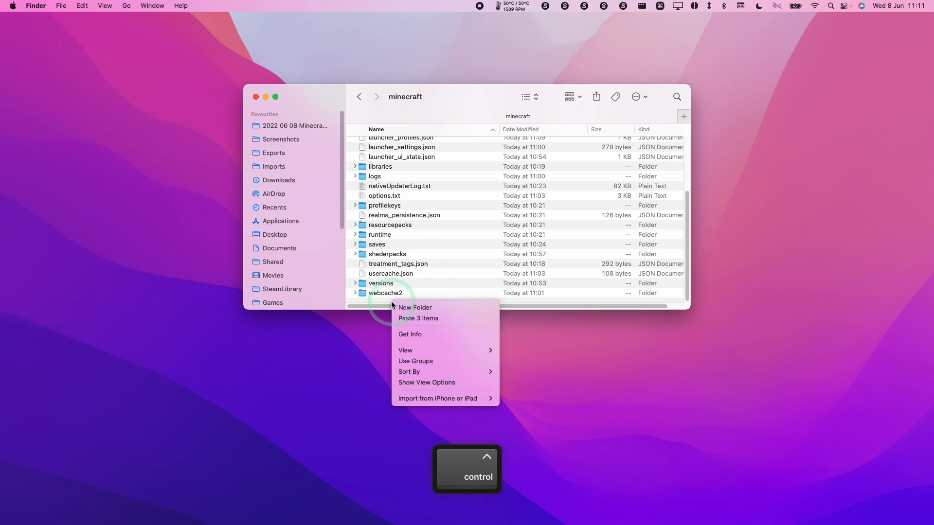
left_click(414, 308)
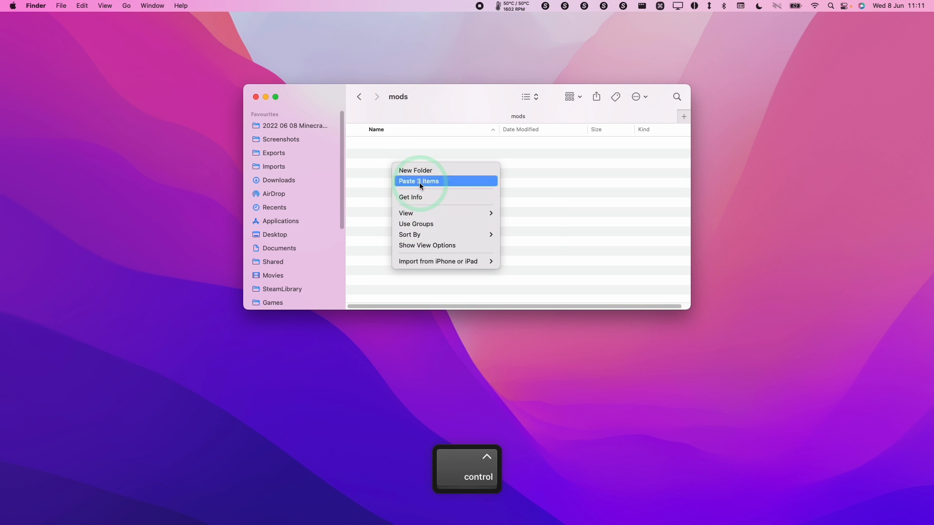
left_click(418, 180)
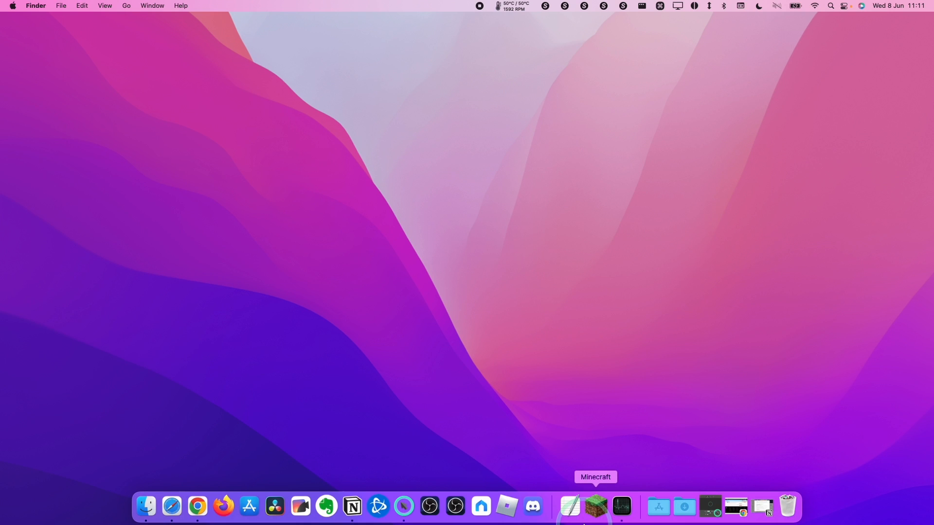
- Launch Minecraft, load the singleplayer New World with FPS counter showing, and pause
left_click(595, 507)
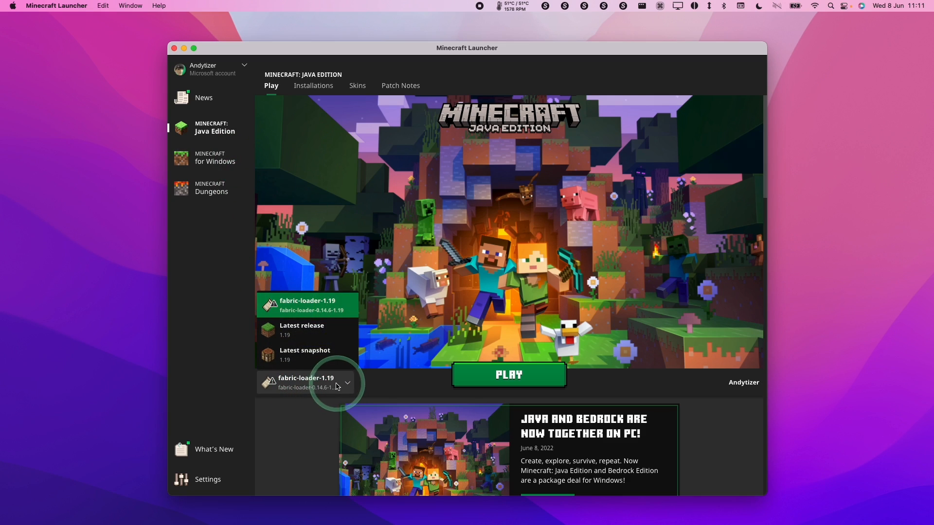
left_click(508, 375)
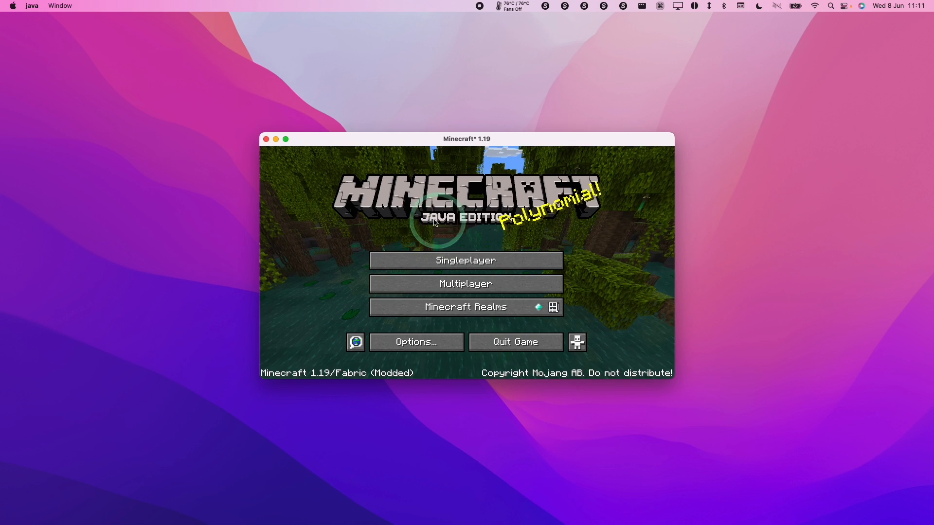
left_click(465, 260)
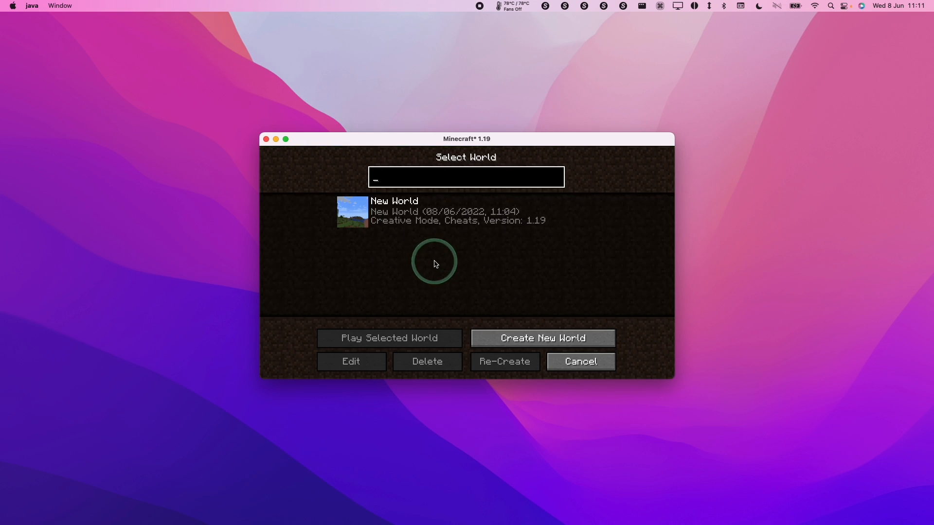
left_click(388, 337)
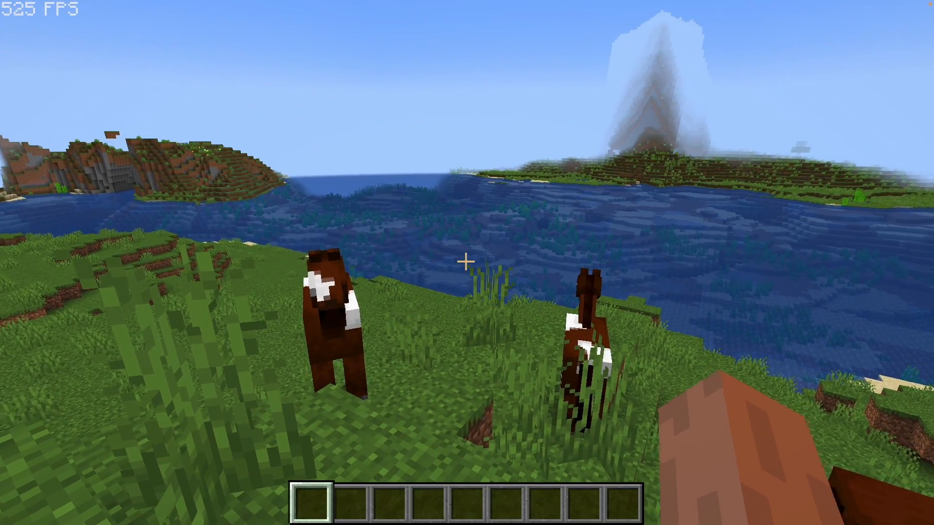
mouse_move(467, 263)
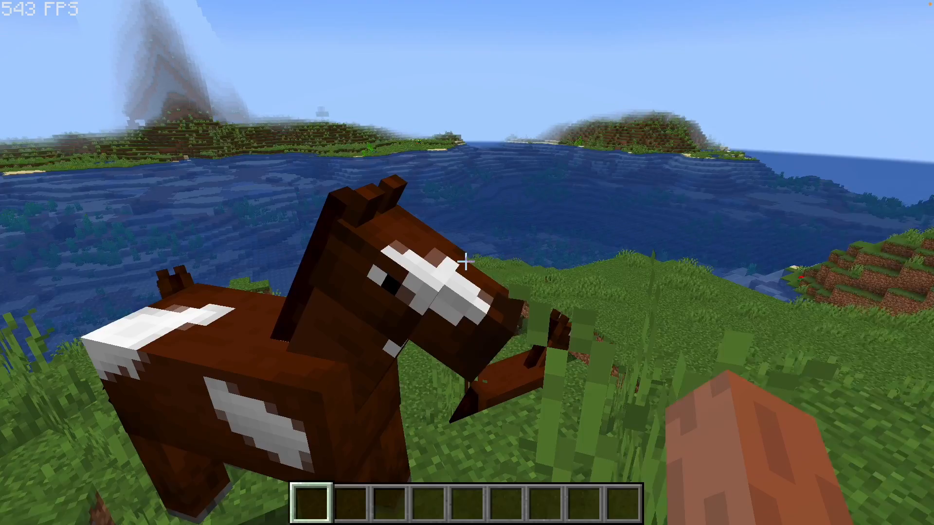
key("Escape")
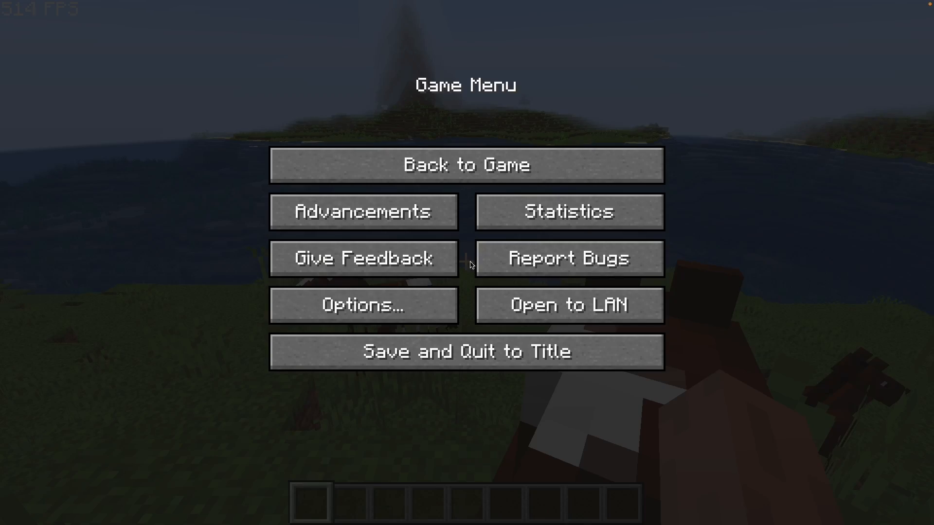
- Open Video Settings and browse the General, Performance and Advanced pages
left_click(362, 304)
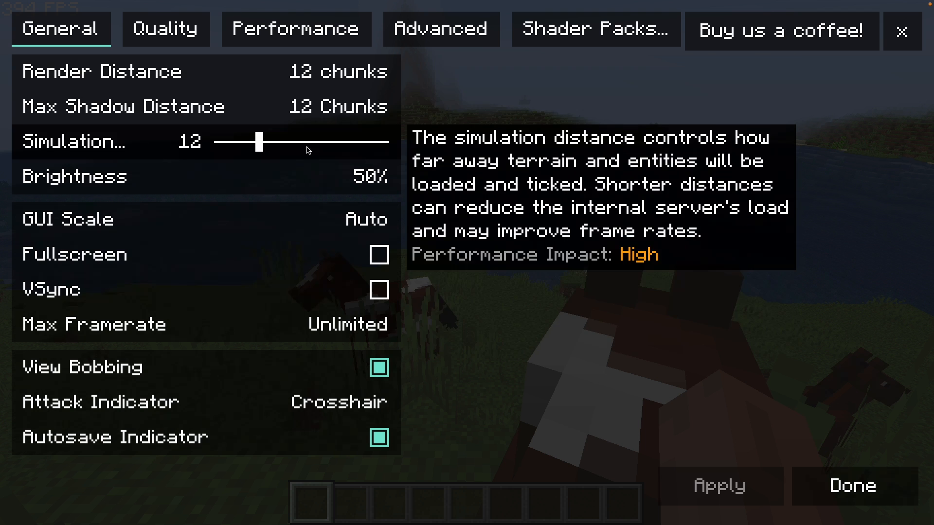
left_click(297, 29)
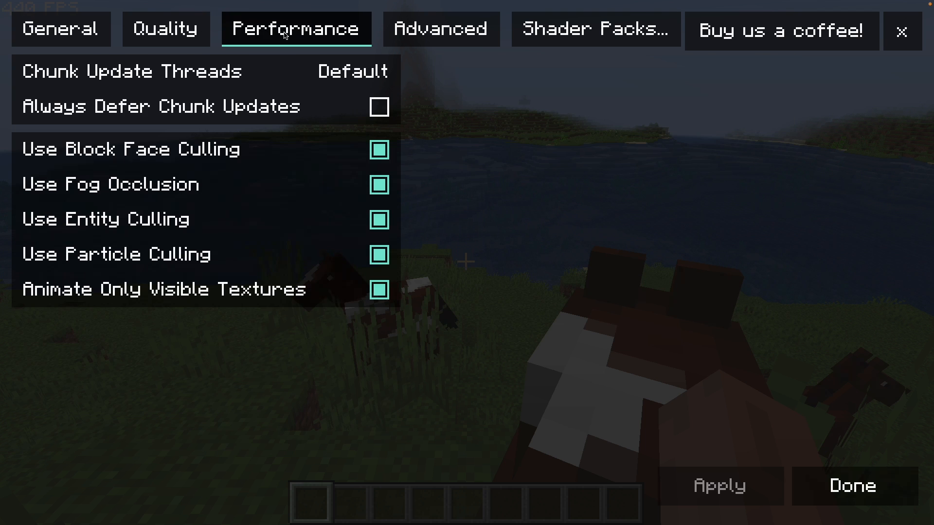
left_click(440, 29)
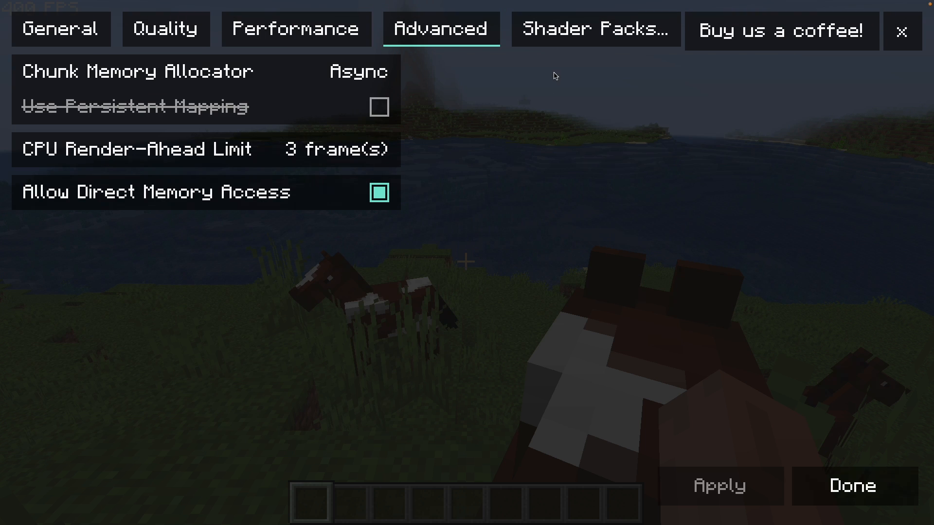
left_click(594, 30)
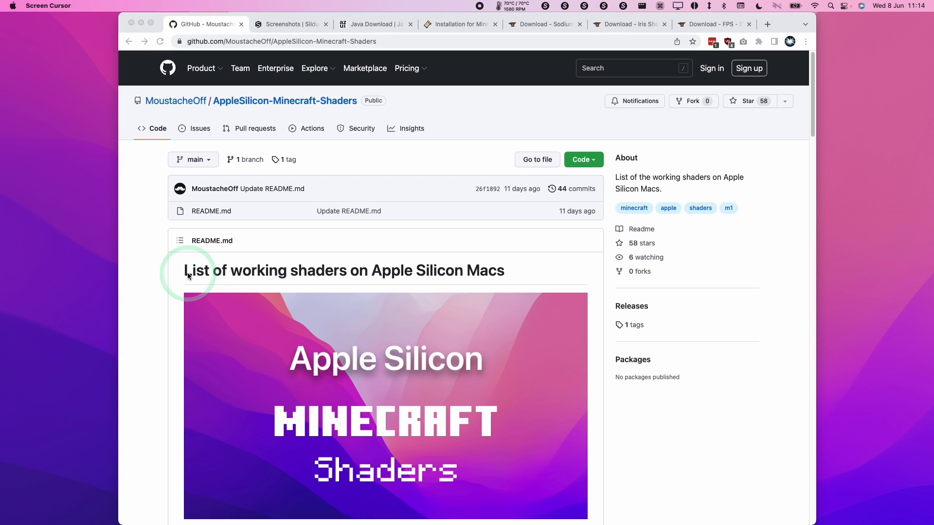
mouse_move(829, 125)
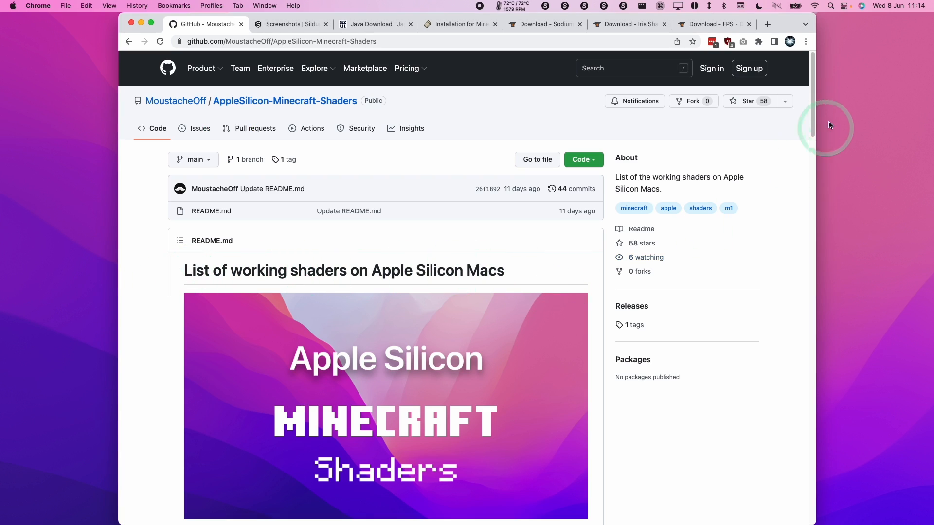
- Download the Vibrant v1.32 Lite zip from Sildur's Shaders downloads page via CurseForge
scroll("down", 3)
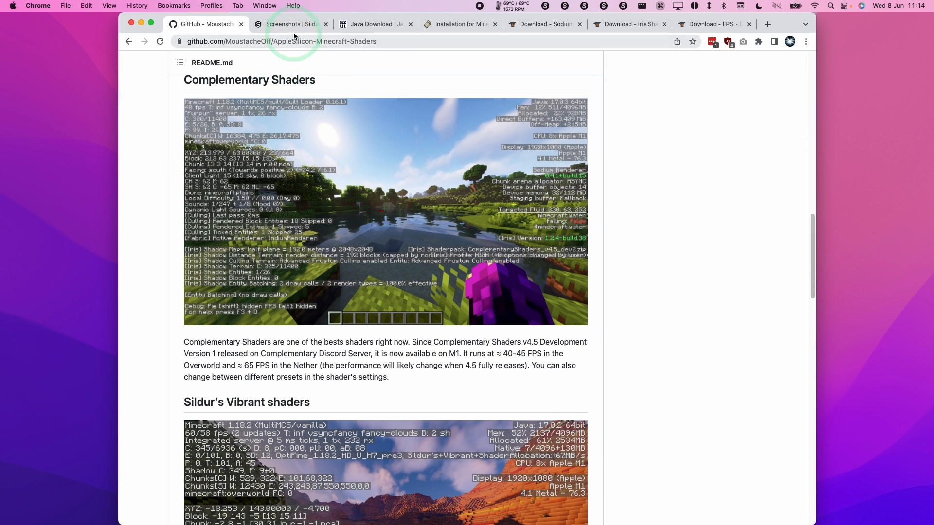
left_click(291, 23)
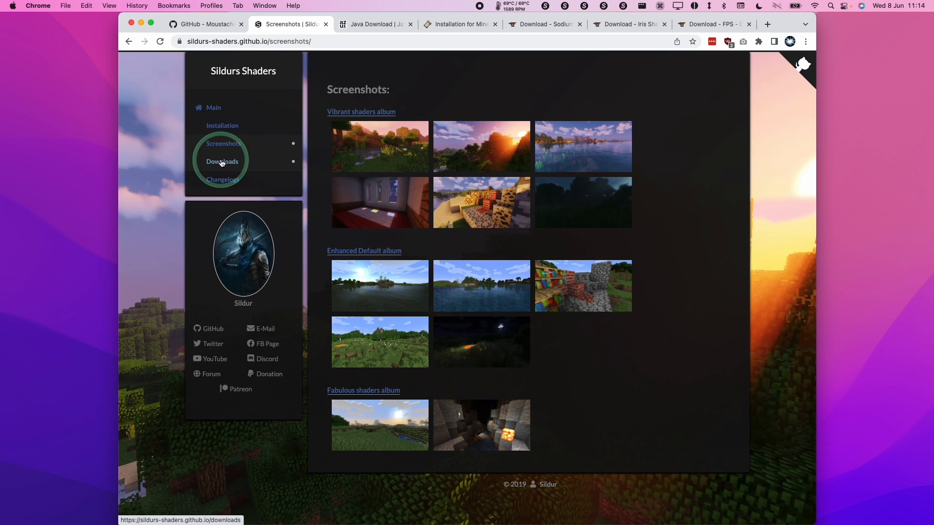
left_click(221, 162)
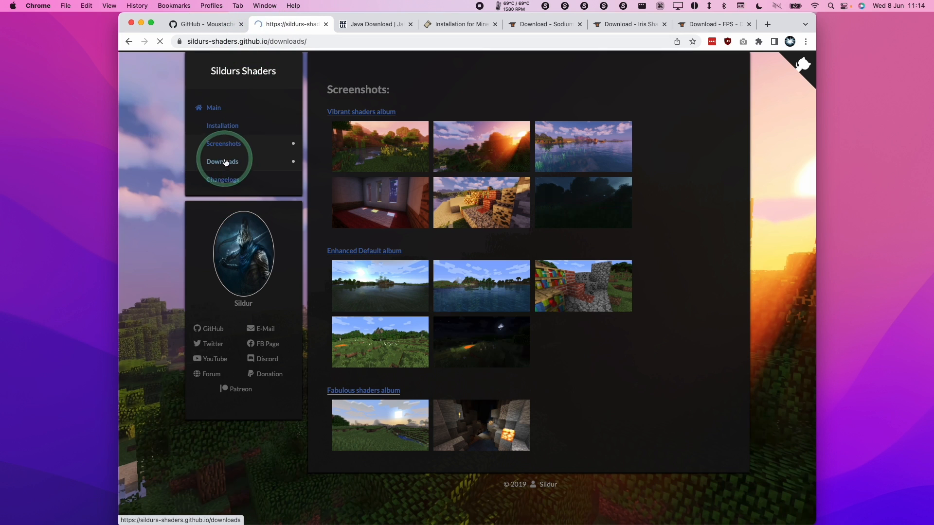
left_click(224, 162)
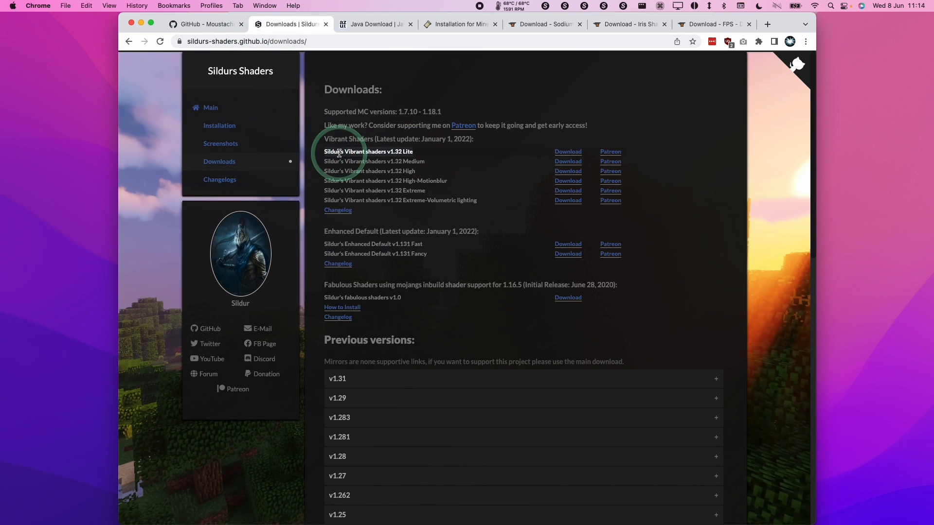
mouse_move(567, 152)
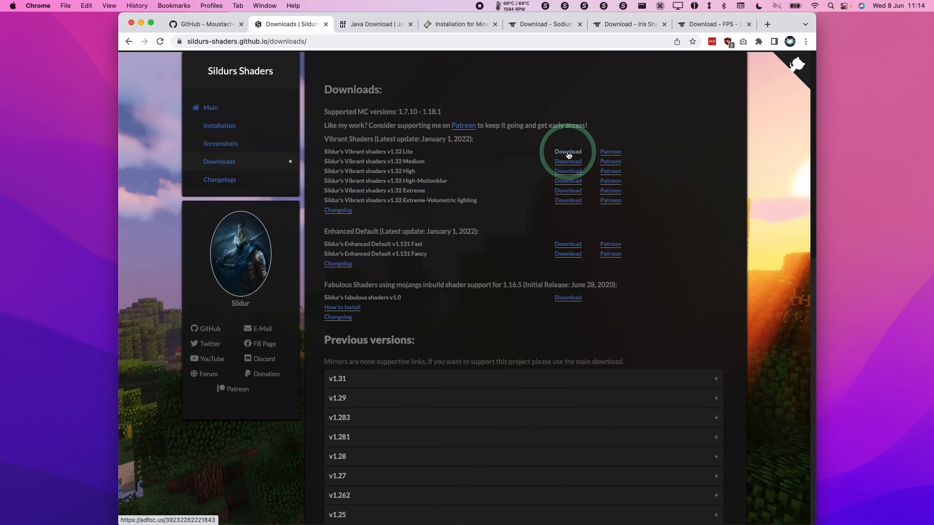
left_click(567, 151)
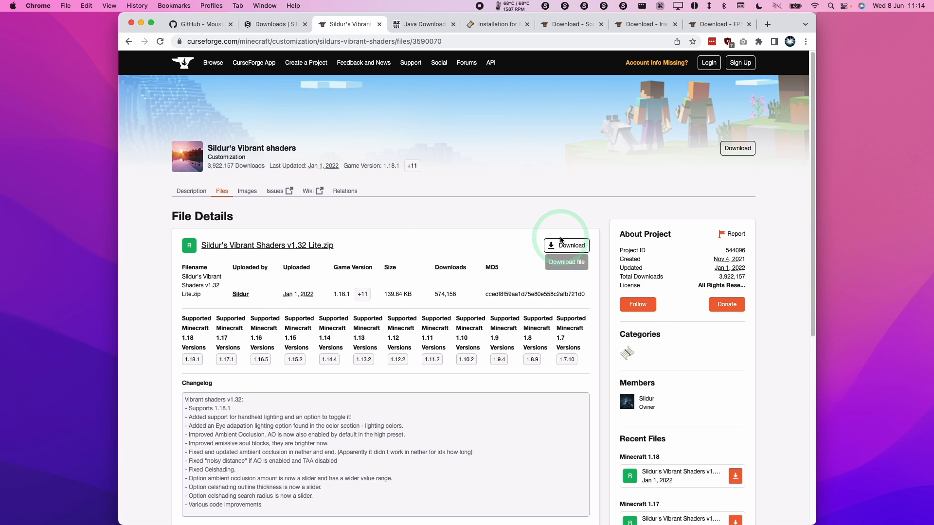
left_click(566, 245)
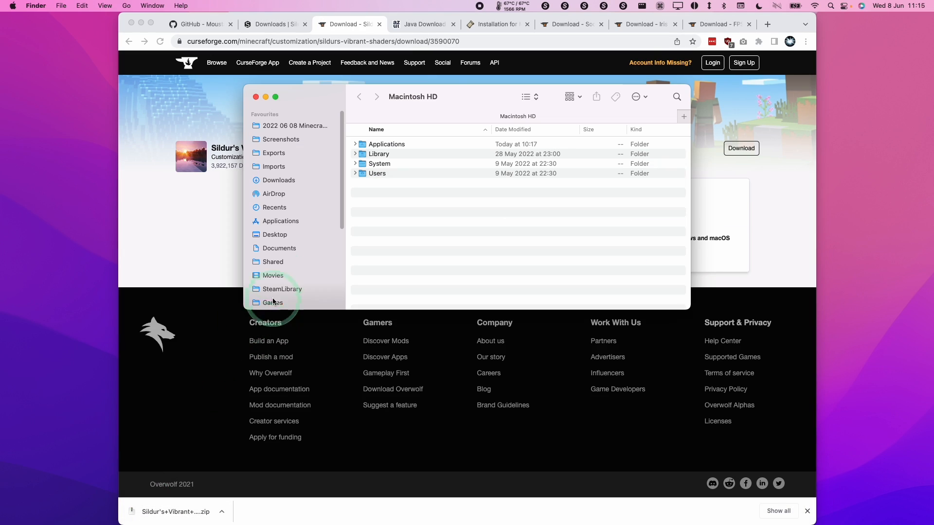
- Put the Vibrant Lite zip in the shaderpacks folder, refresh, select it, and go full screen
left_click(278, 180)
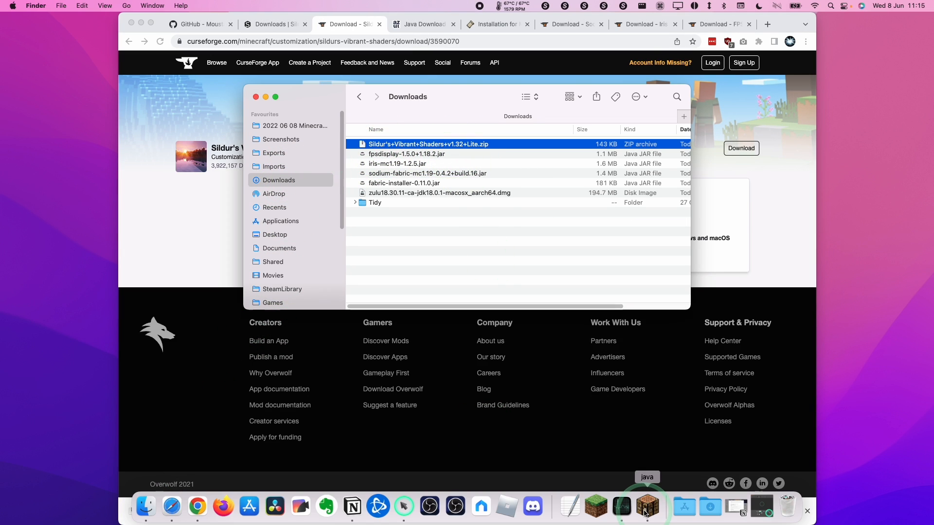
left_click(645, 507)
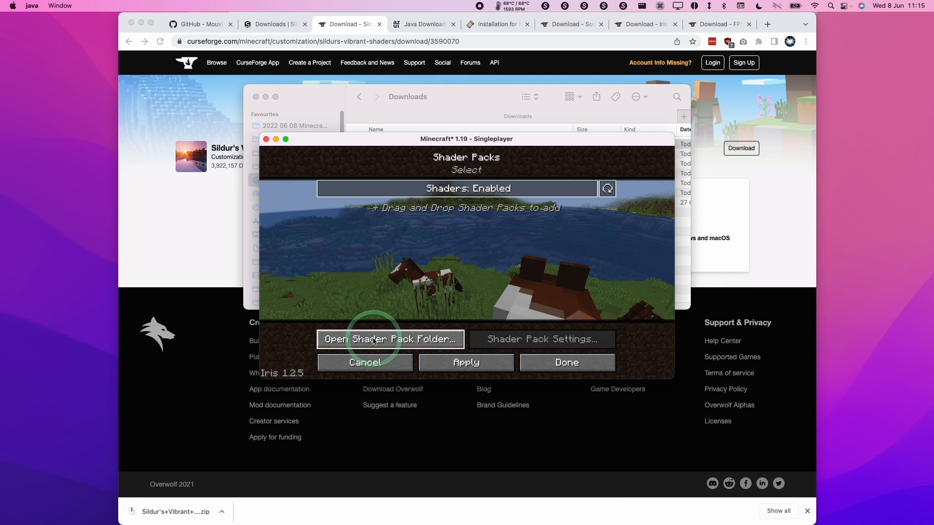
left_click(390, 339)
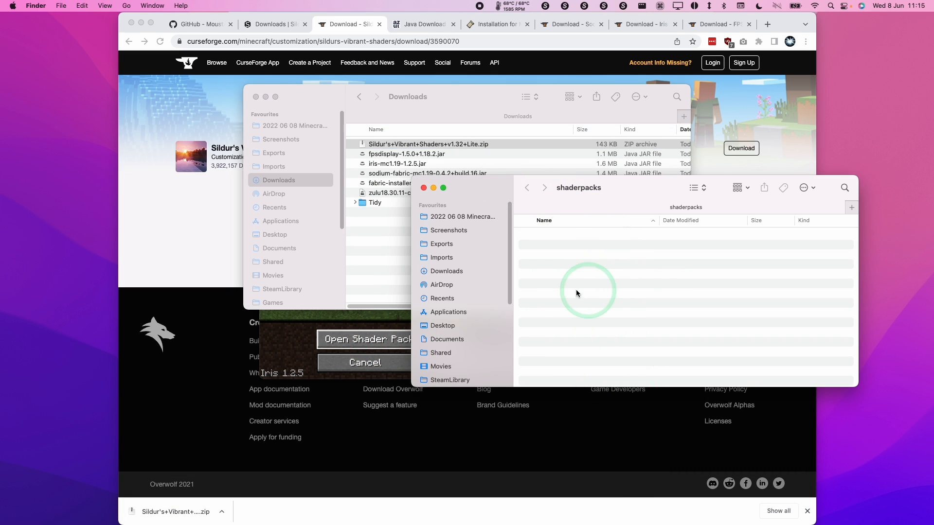
mouse_move(408, 148)
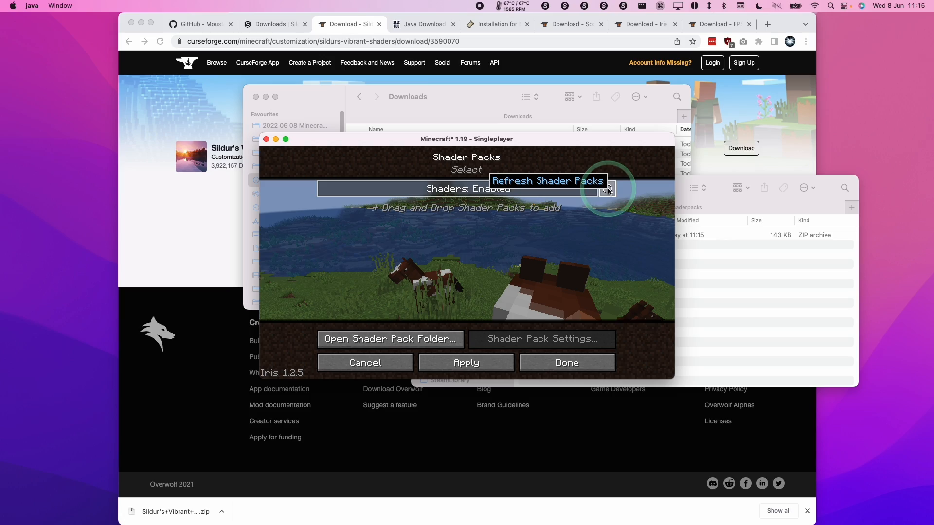
left_click(607, 188)
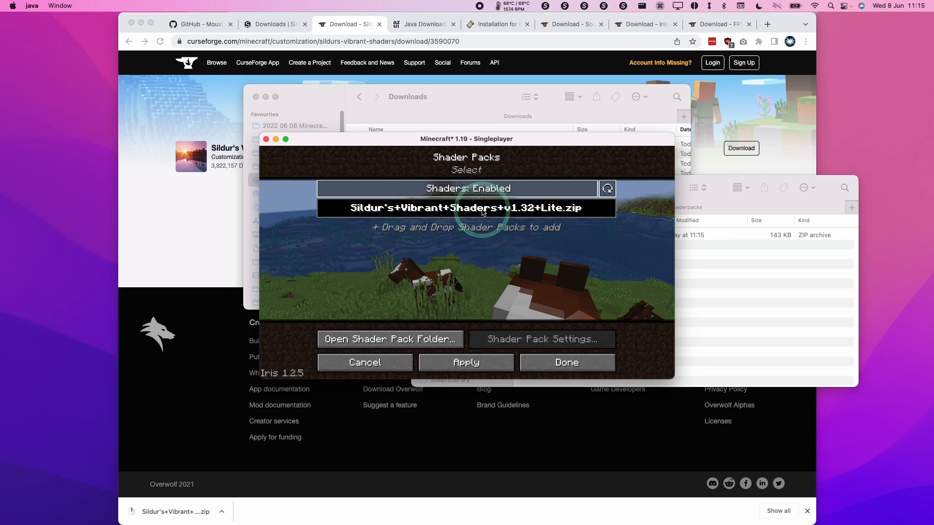
left_click(466, 208)
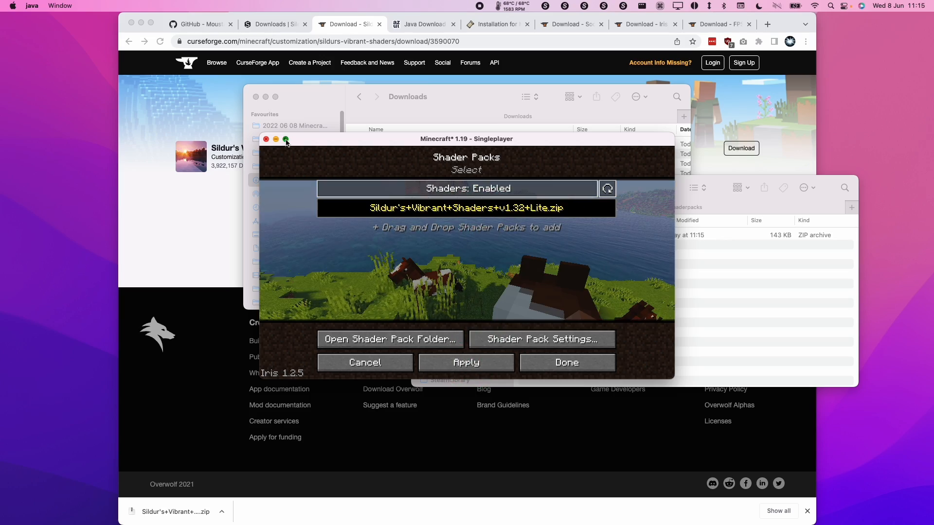
left_click(565, 362)
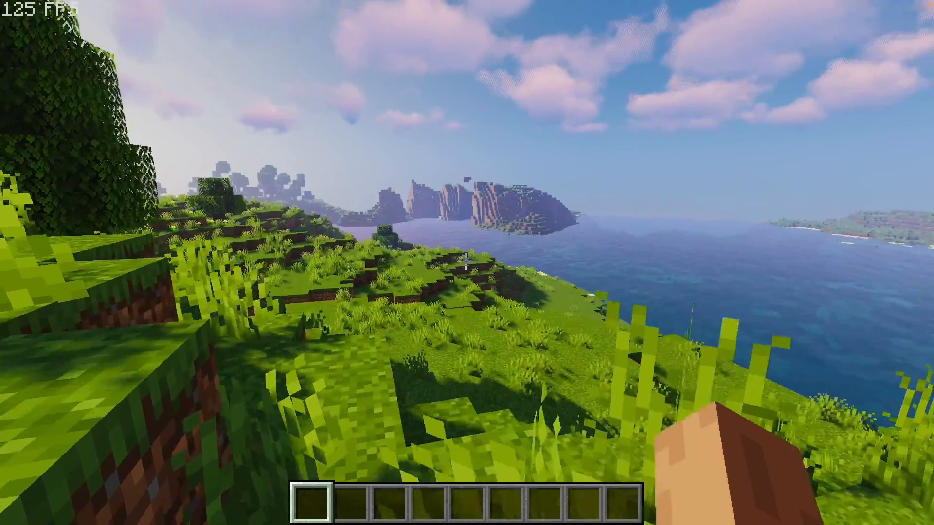
- Toggle the F3 debug screen to check the Sildur's shaderpack and Apple M1 Max lines
key("f3")
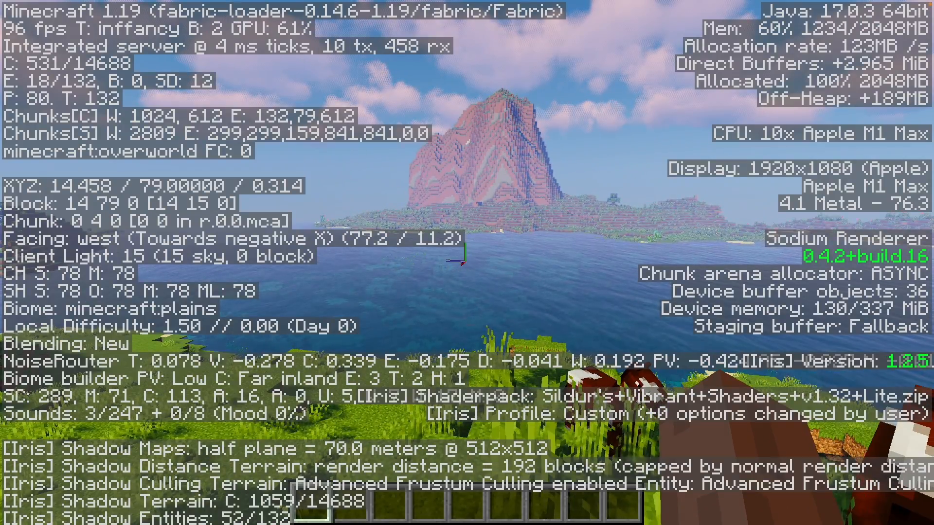
key("F3")
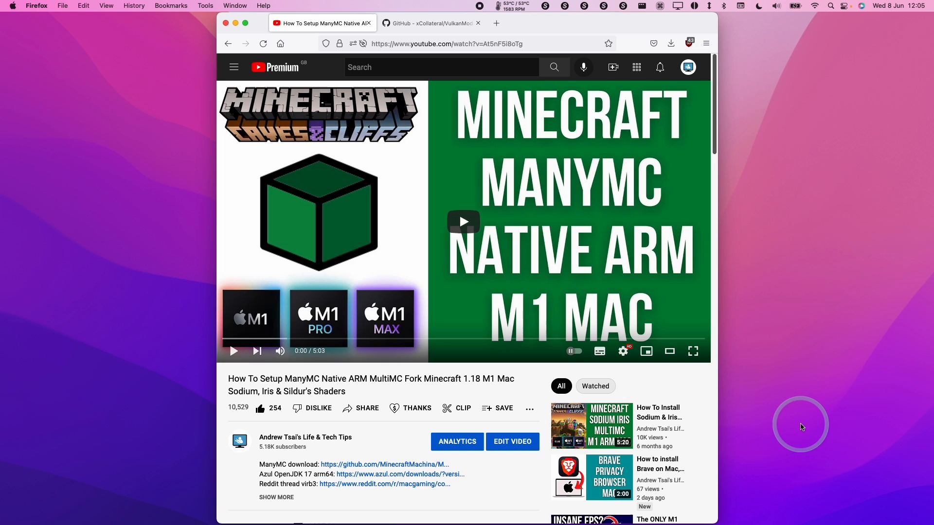
mouse_move(796, 424)
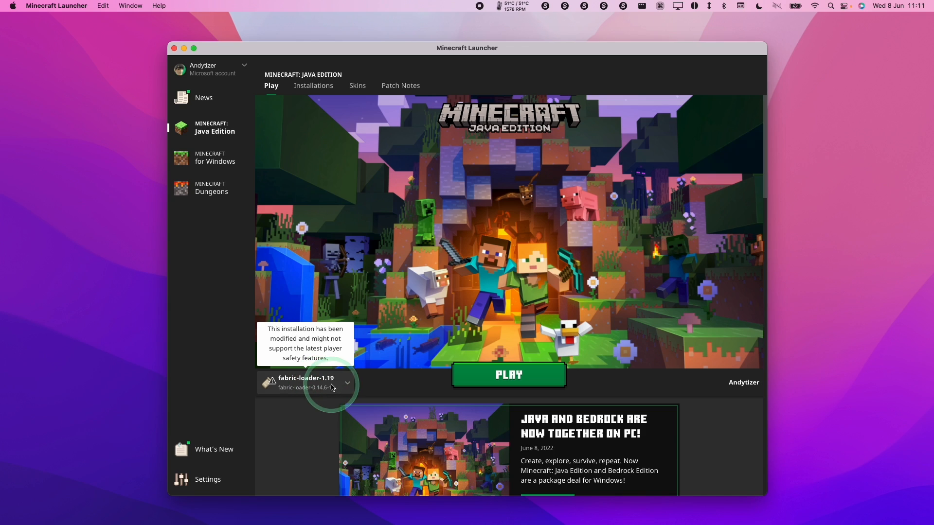
- Show the Minecraft Launcher's list of installed game versions next to Play
left_click(347, 382)
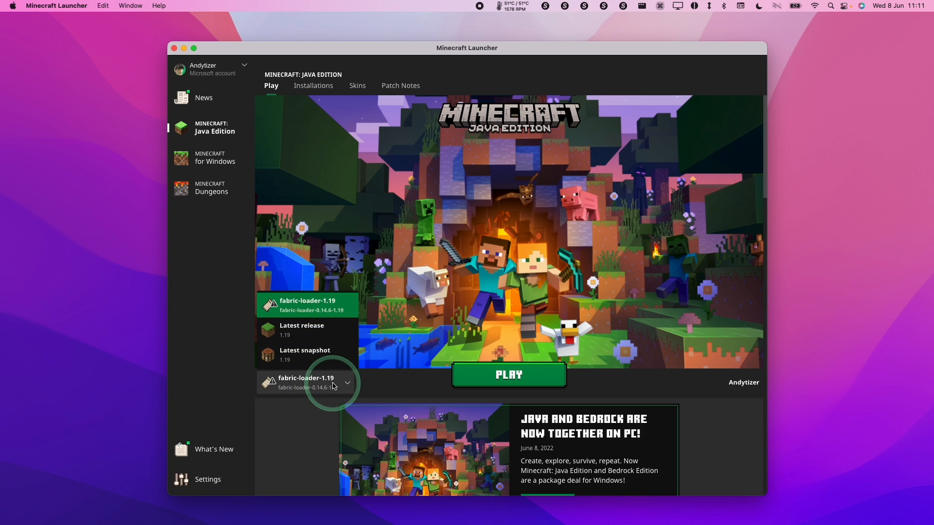